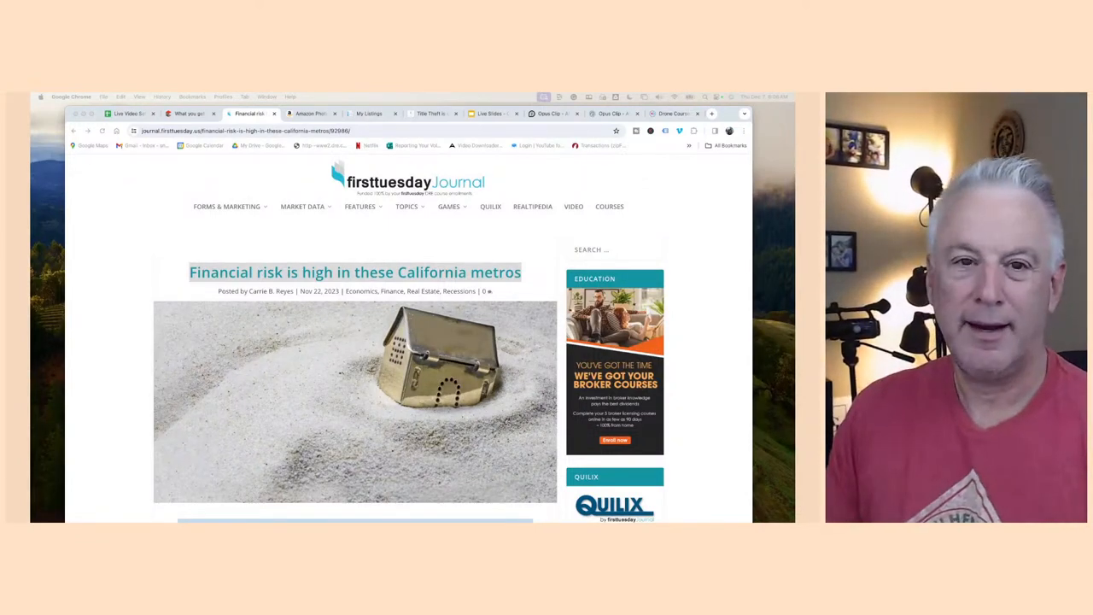
Switch via the MLSListings tab to the Amazon Photos Inman album and scroll to its thumbnails
click(368, 112)
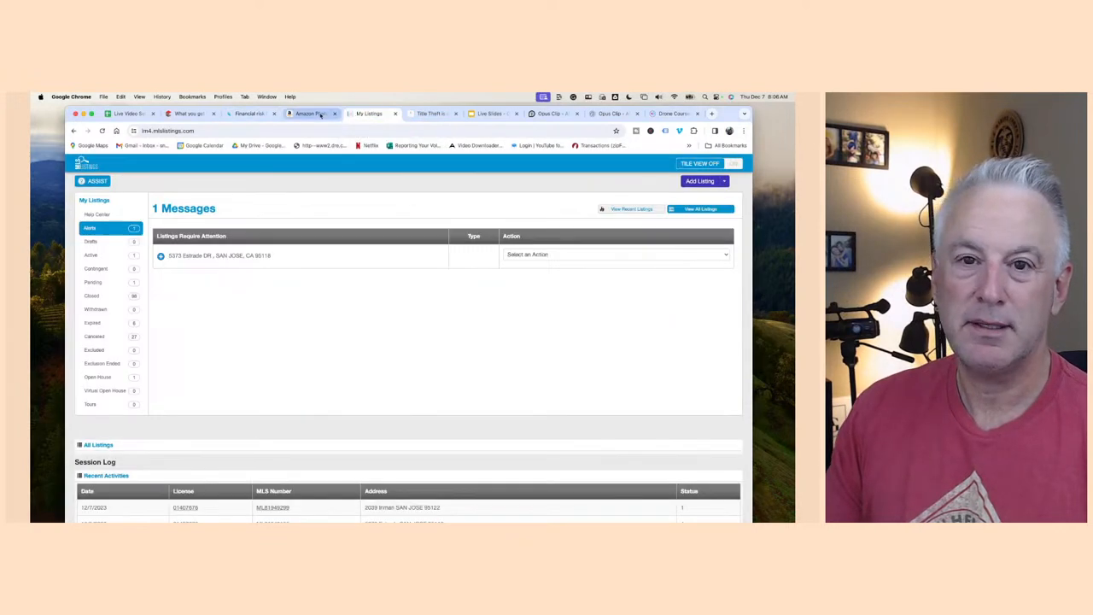
click(311, 113)
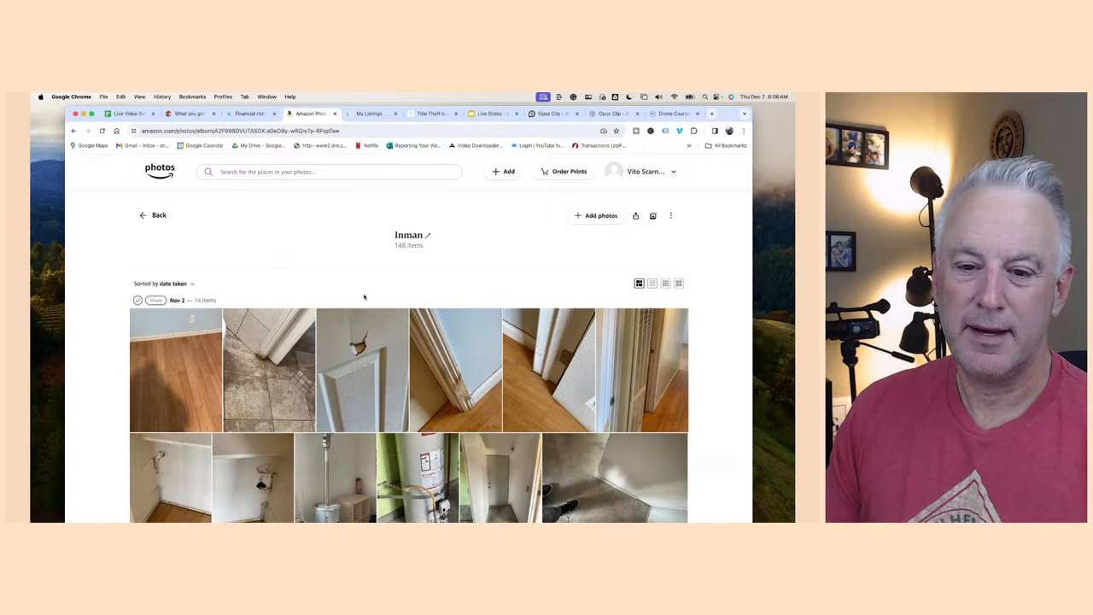
scroll(down, 3)
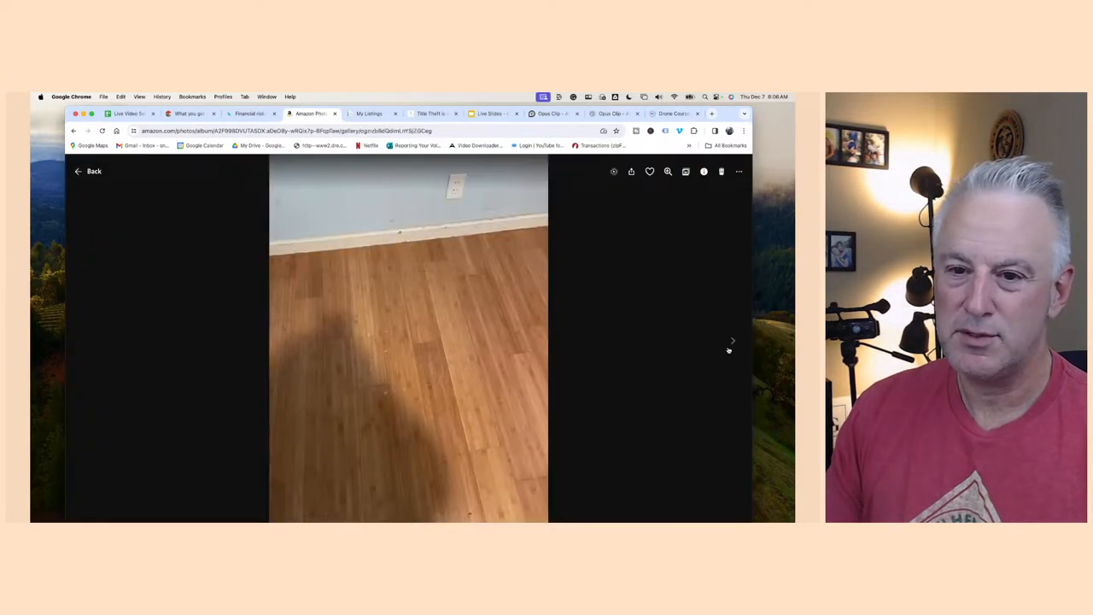
Advance through the Inman photos: damaged door, trim, hallway, wall, water heater, concrete floor, ceiling fan, switch plate
click(731, 340)
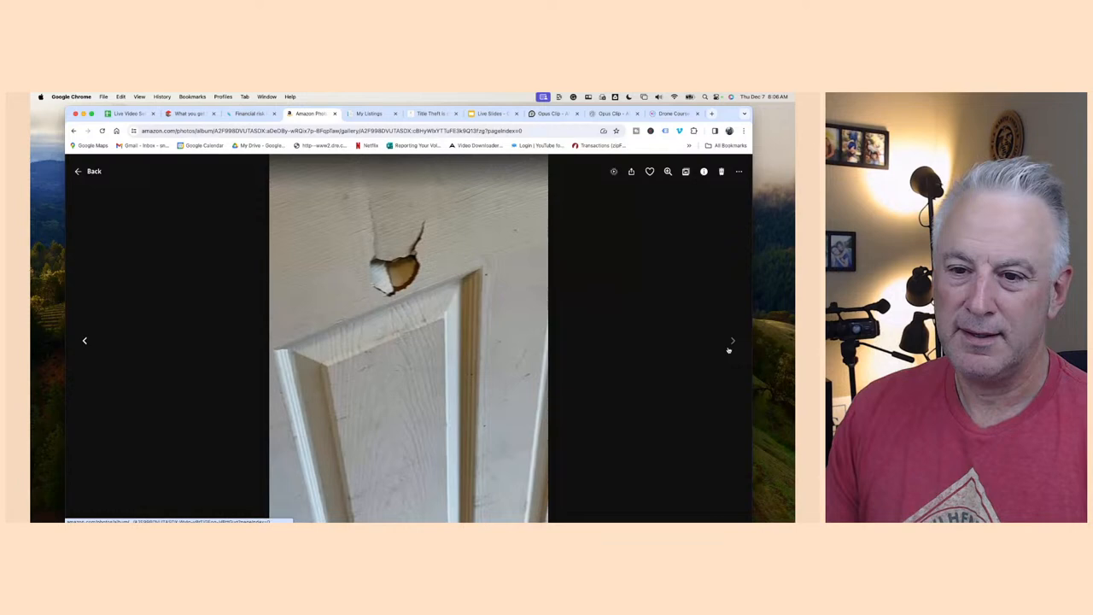
click(731, 340)
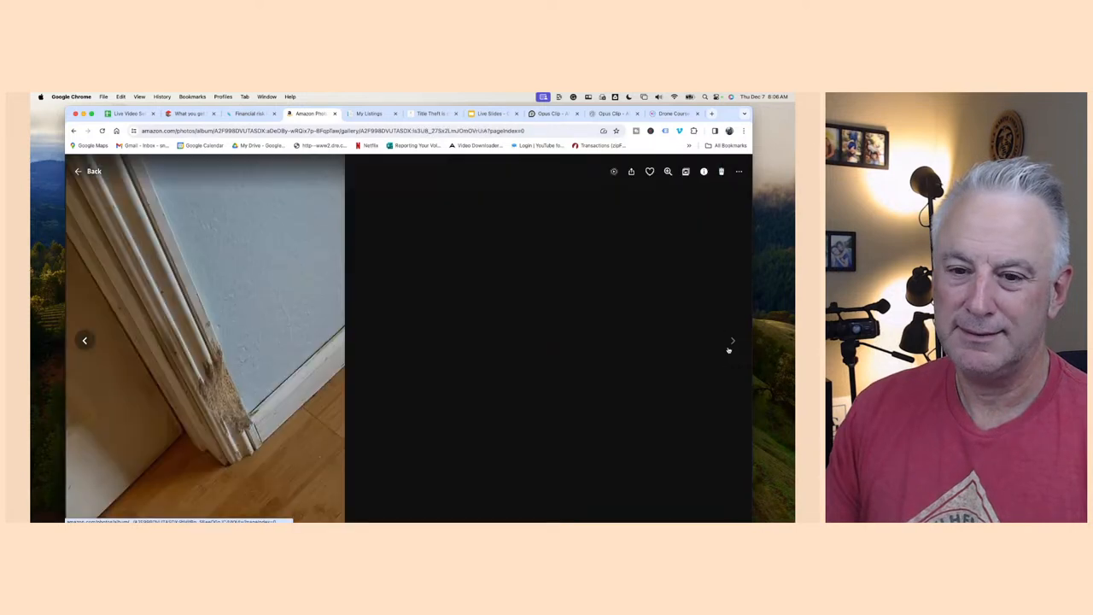
click(731, 339)
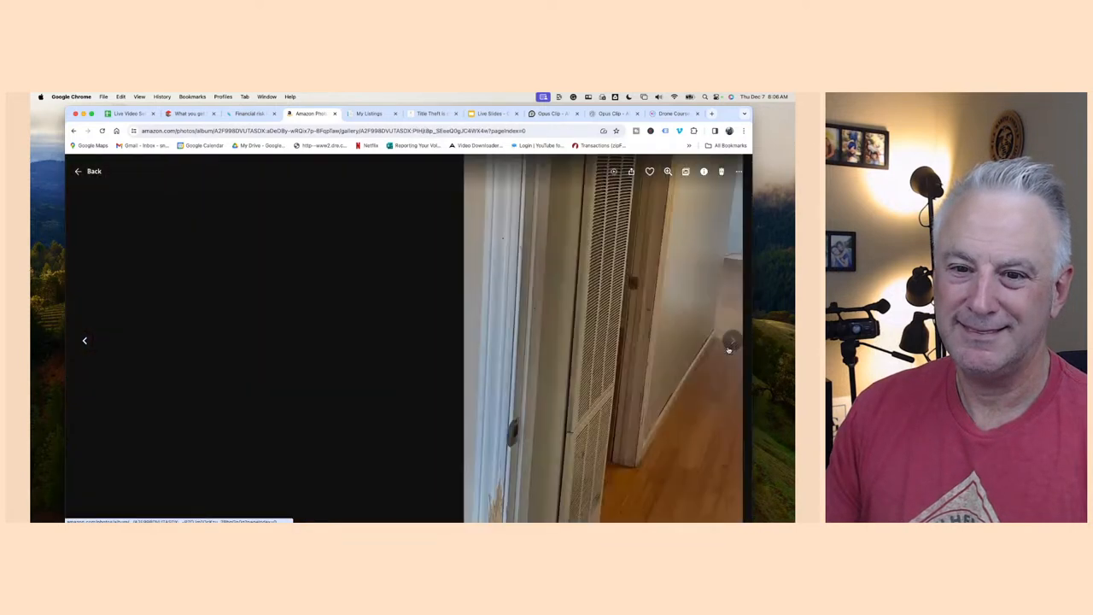
click(730, 340)
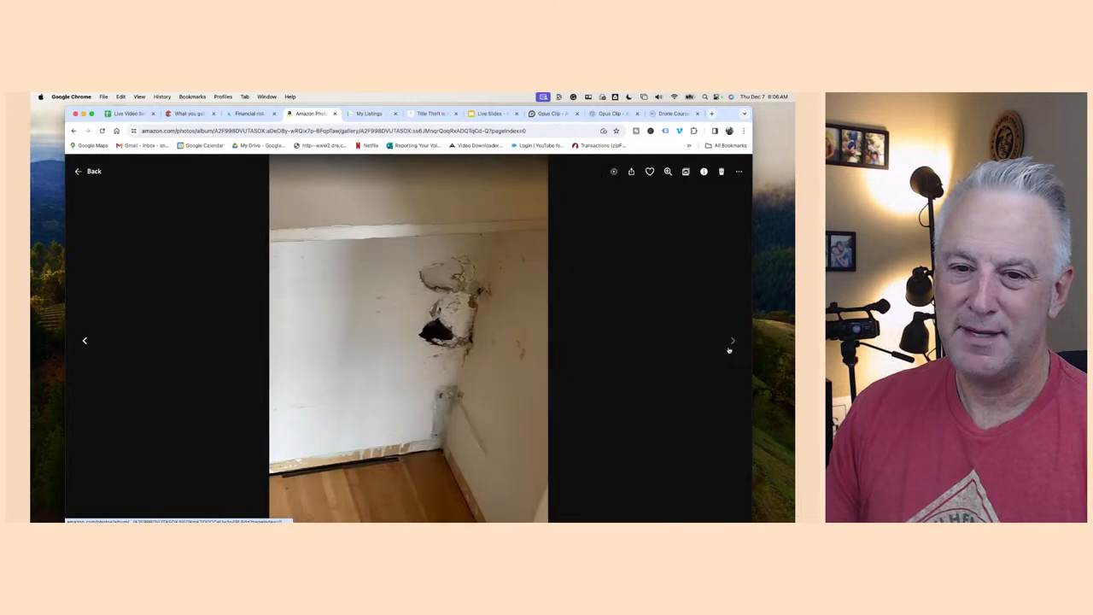
click(731, 340)
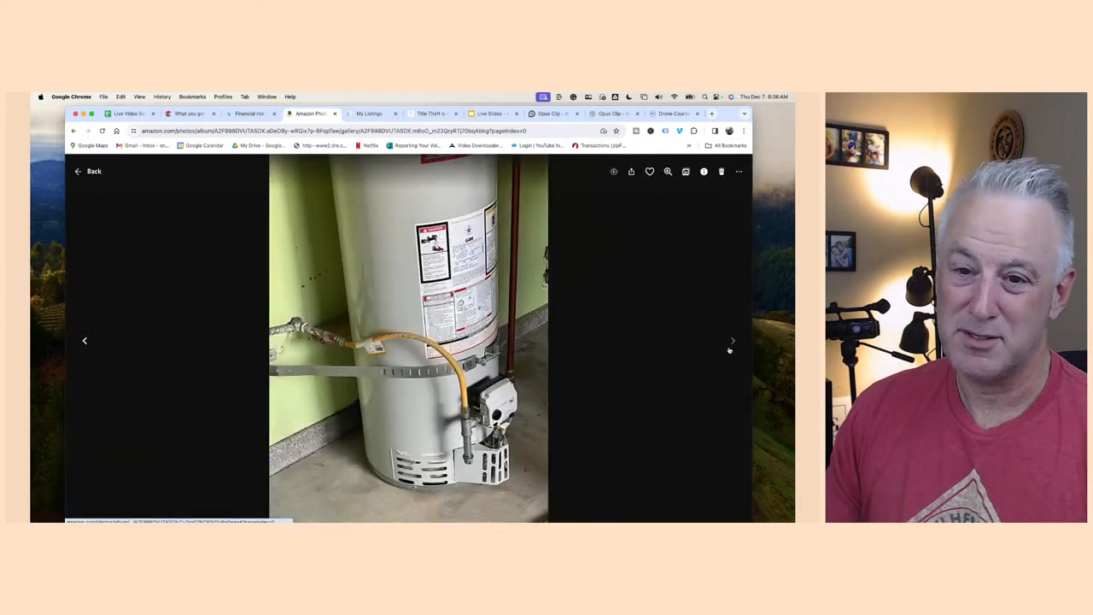
click(731, 340)
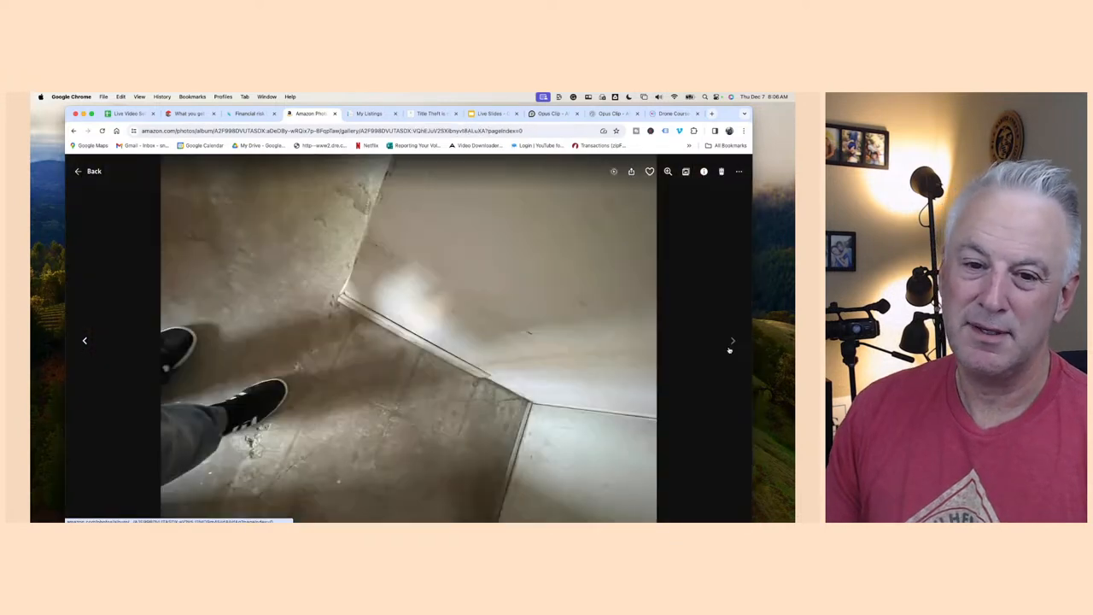
click(731, 339)
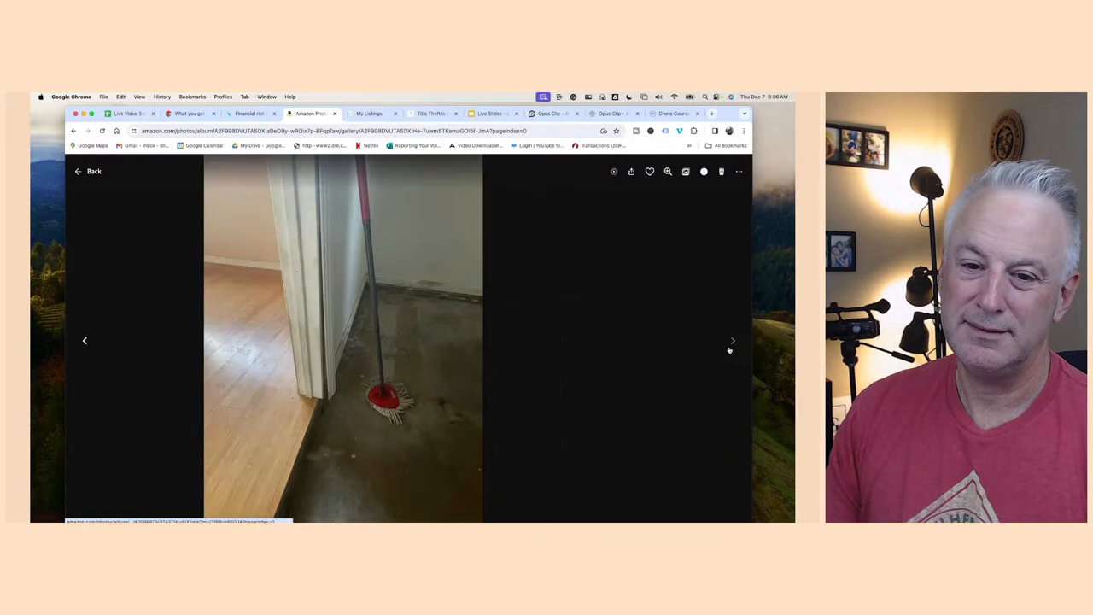
click(730, 340)
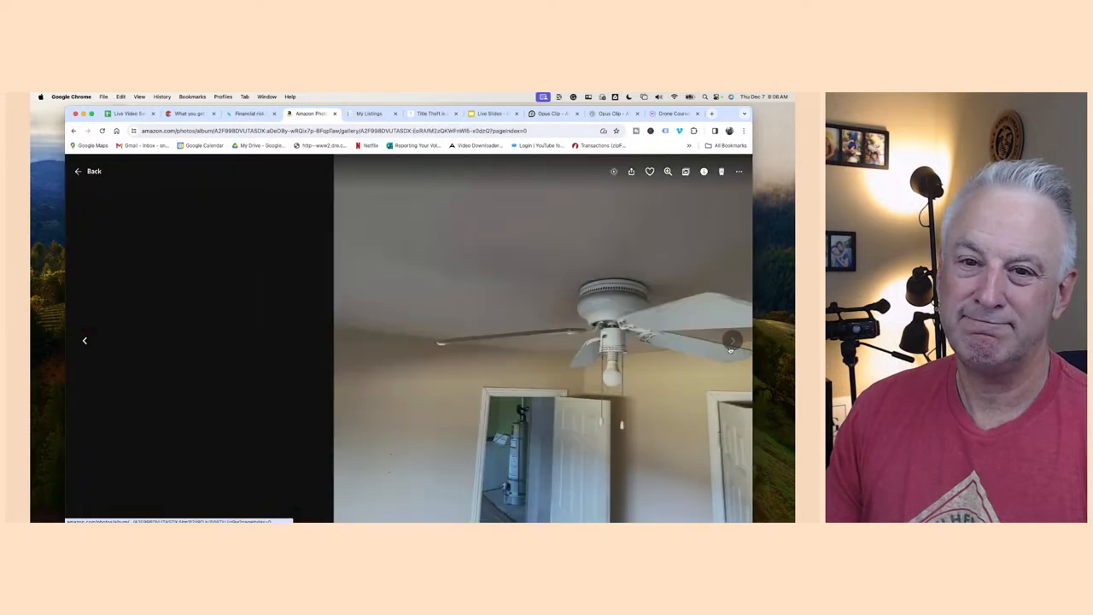
click(731, 340)
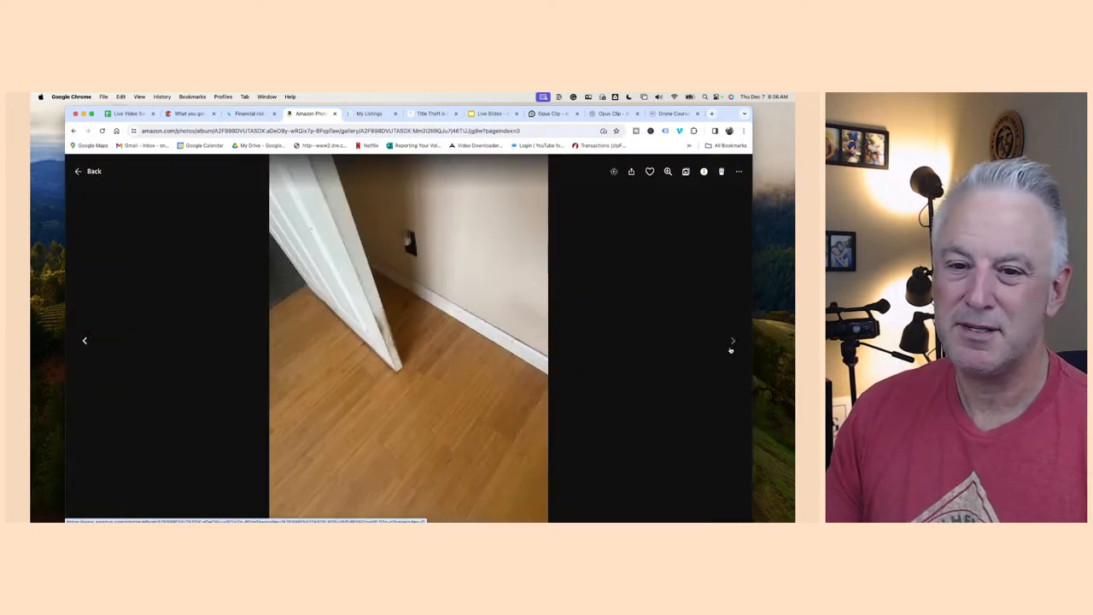
click(731, 341)
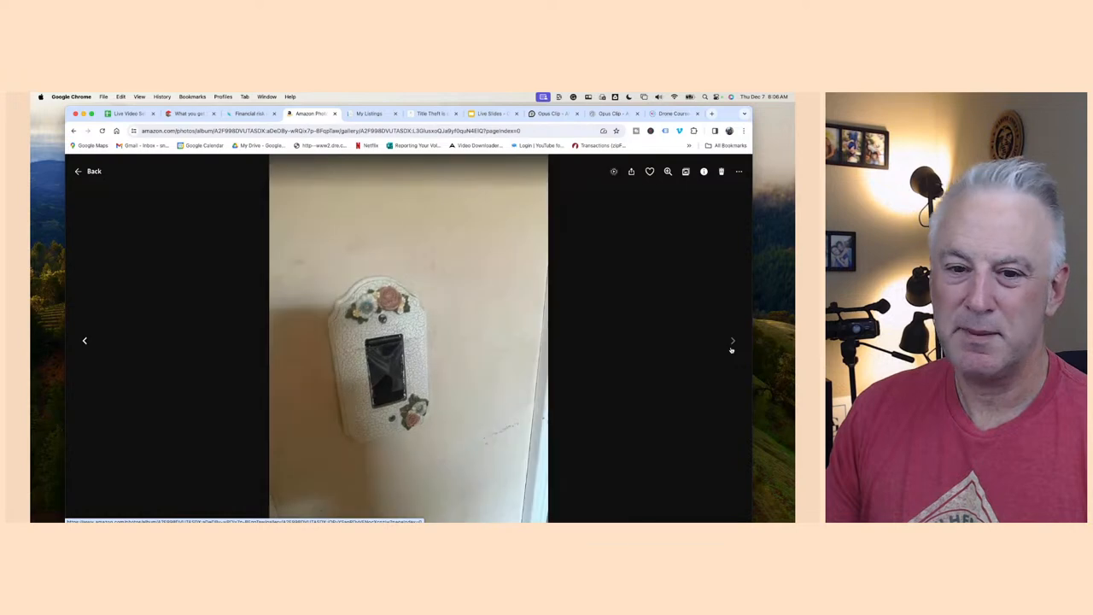
click(731, 342)
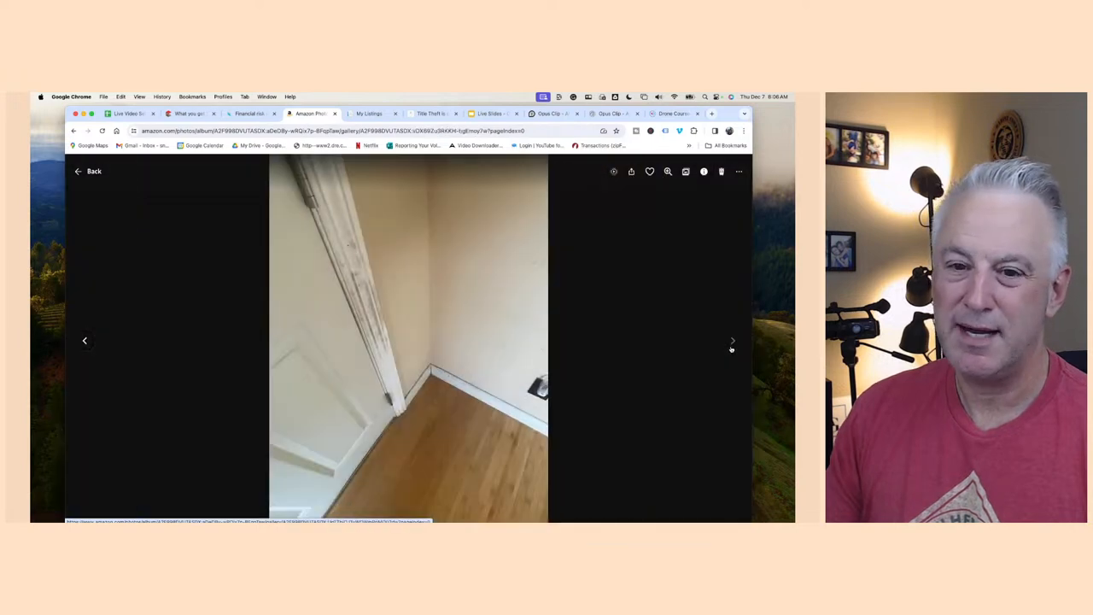
Continue through the remaining photos: damaged baseboard, window, stained wall, doorknob, wall vent, floor edge, light switch
click(731, 342)
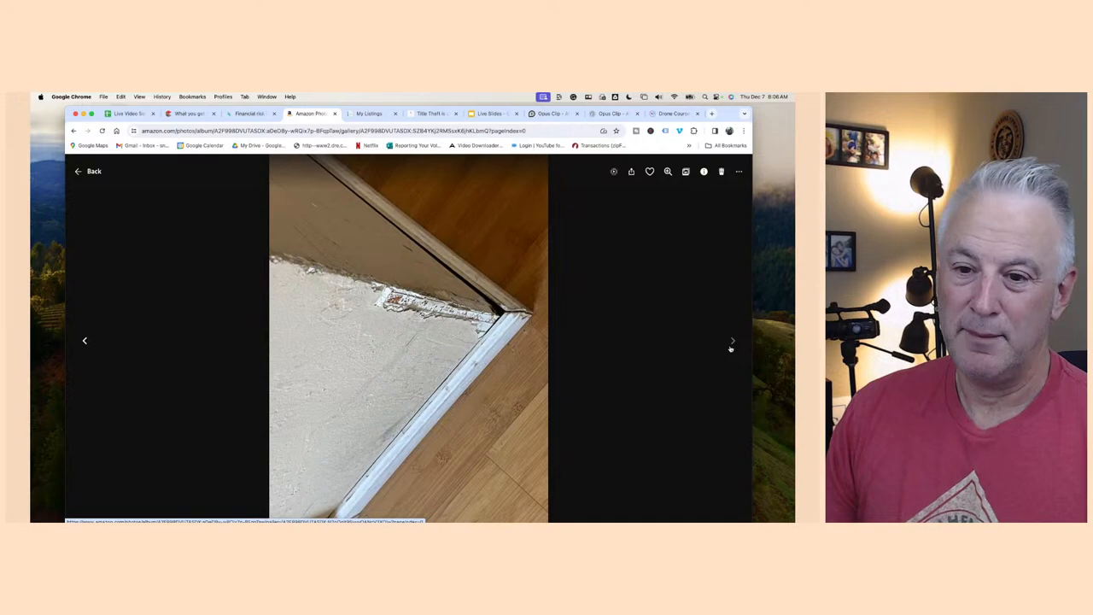
click(731, 341)
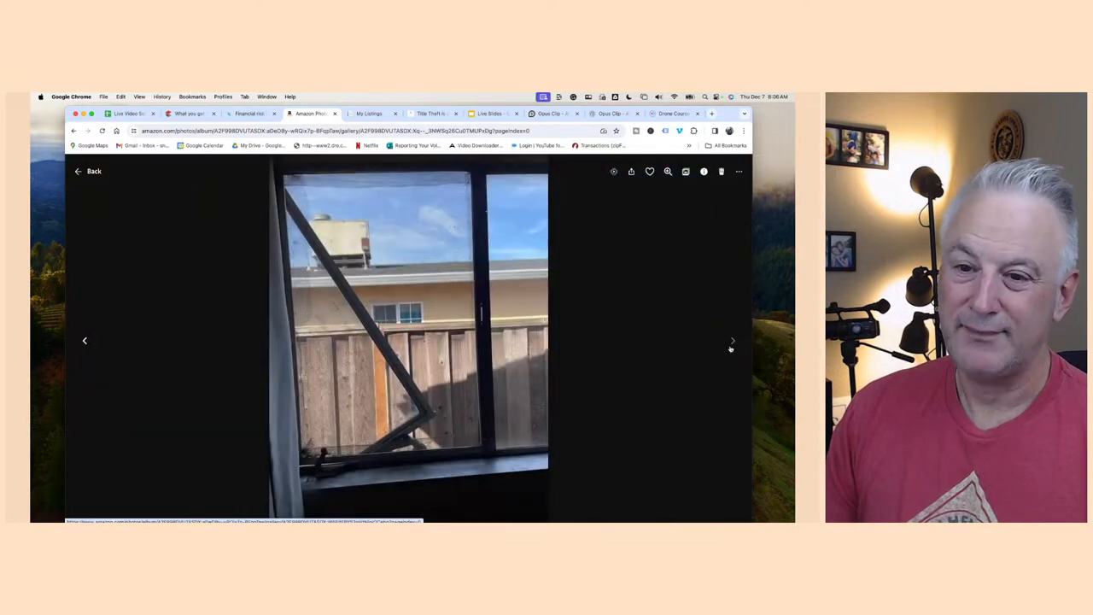
click(731, 339)
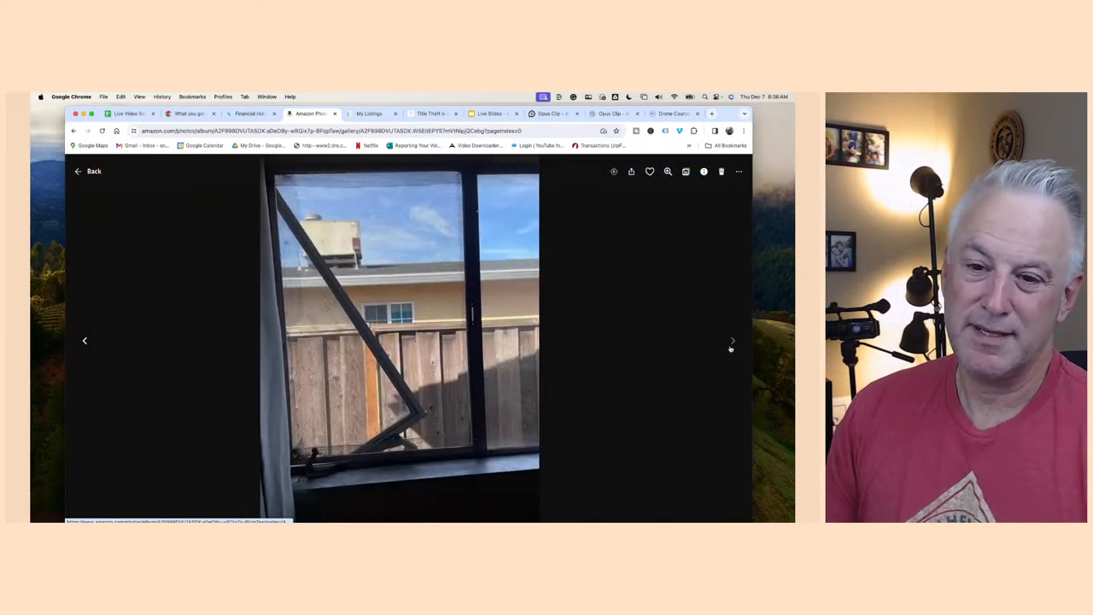
click(732, 340)
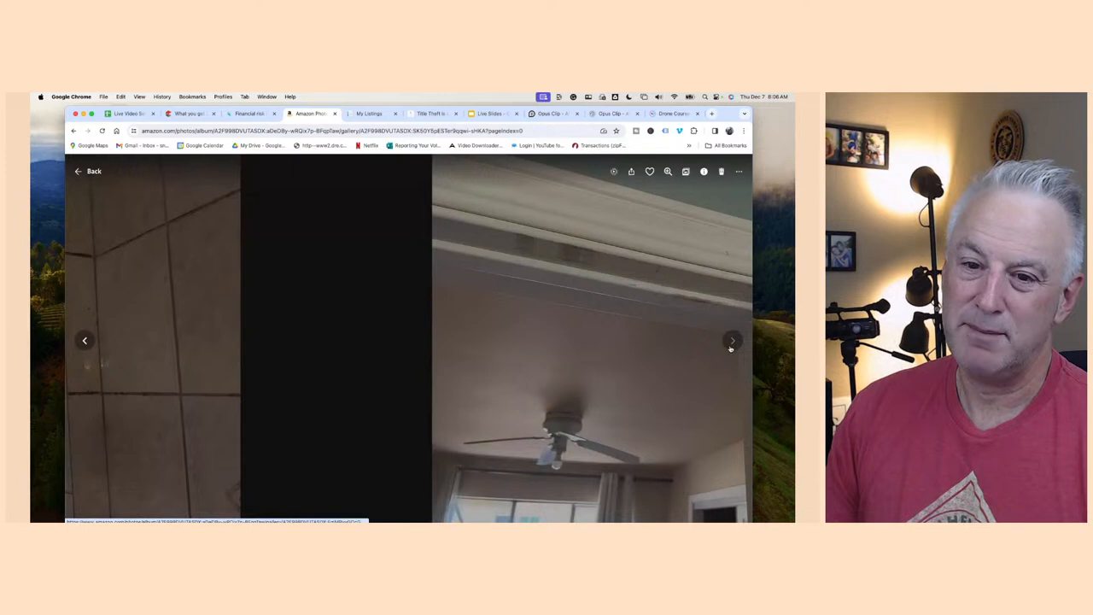
click(731, 340)
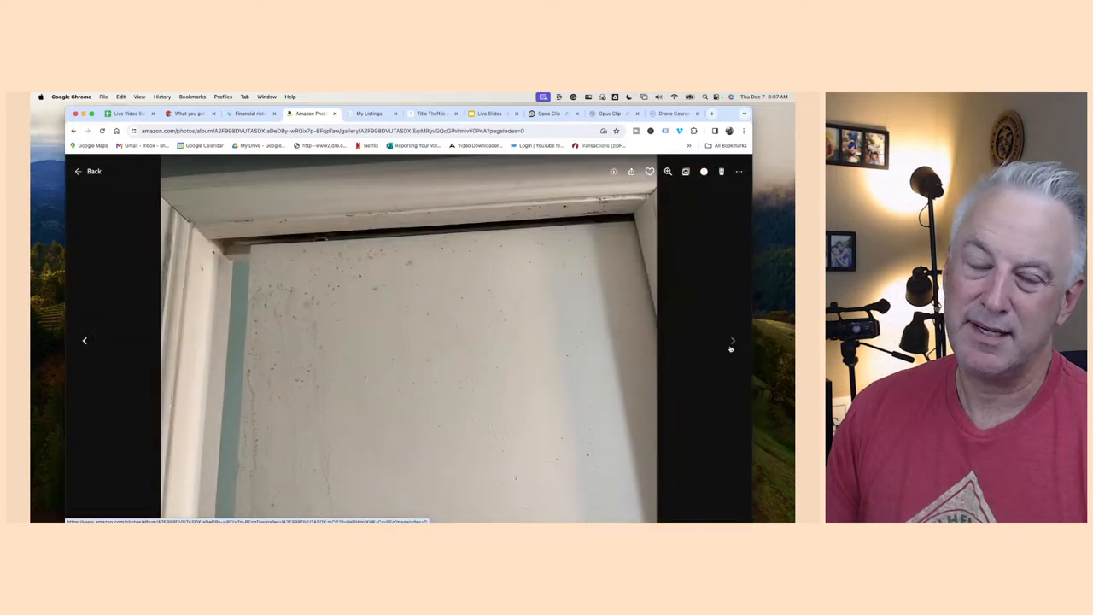
click(731, 339)
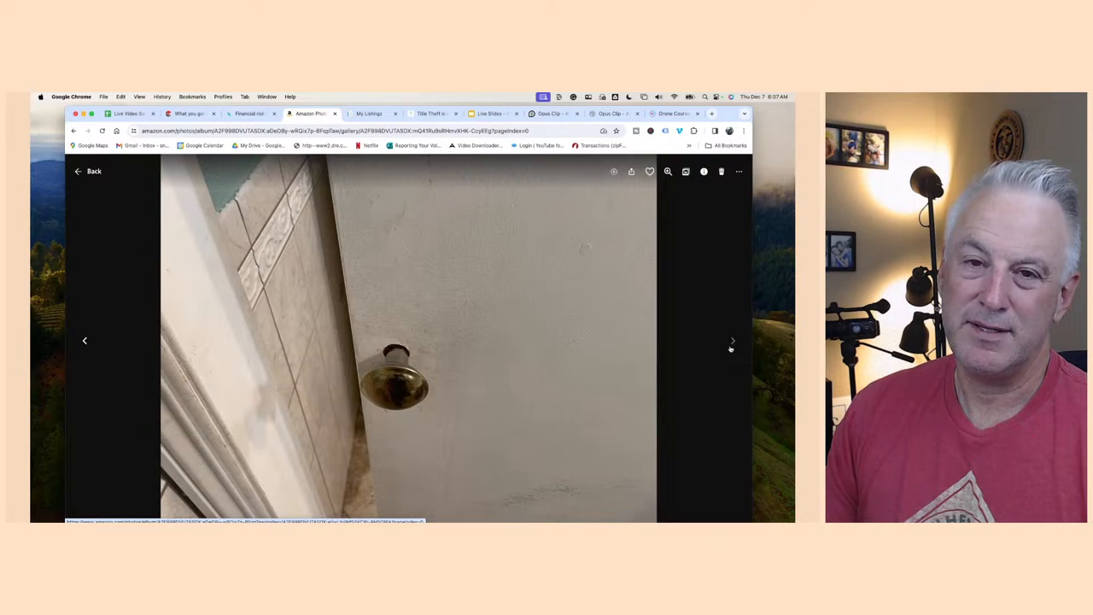
click(731, 339)
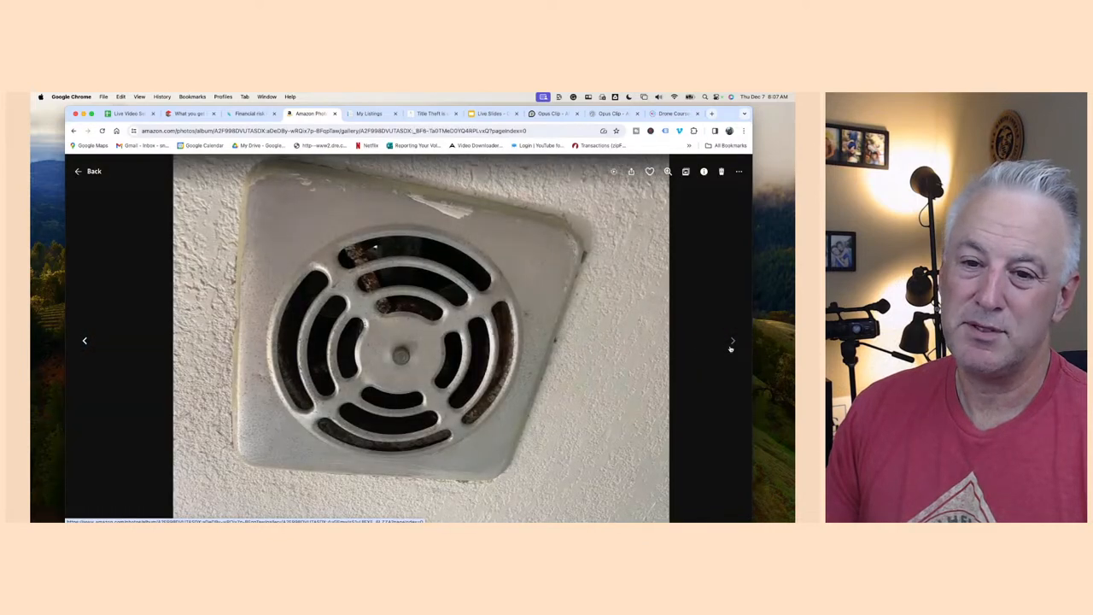
click(731, 341)
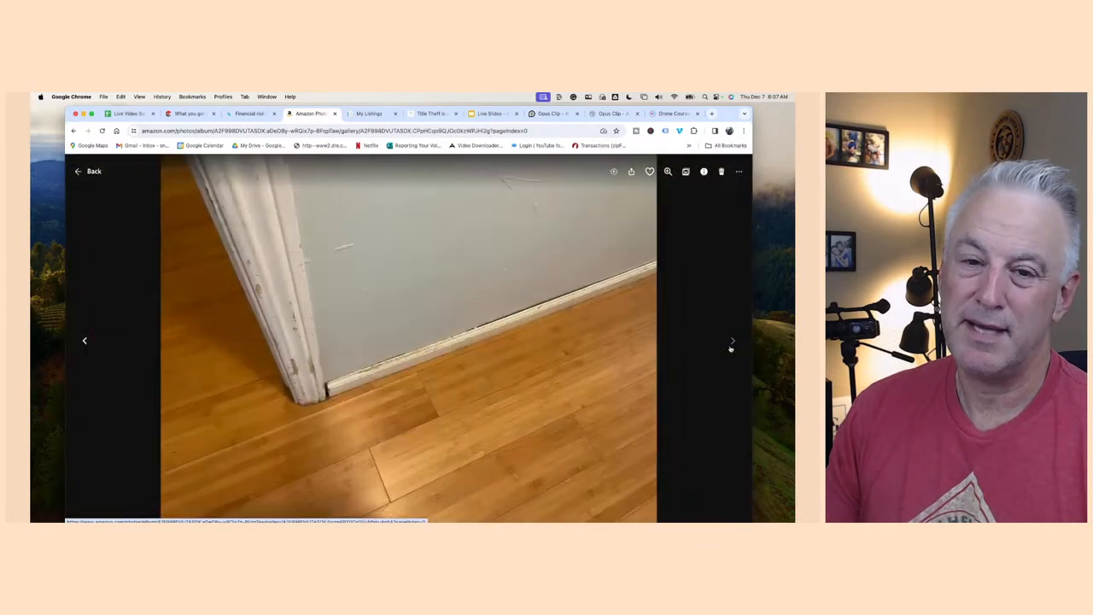
click(731, 339)
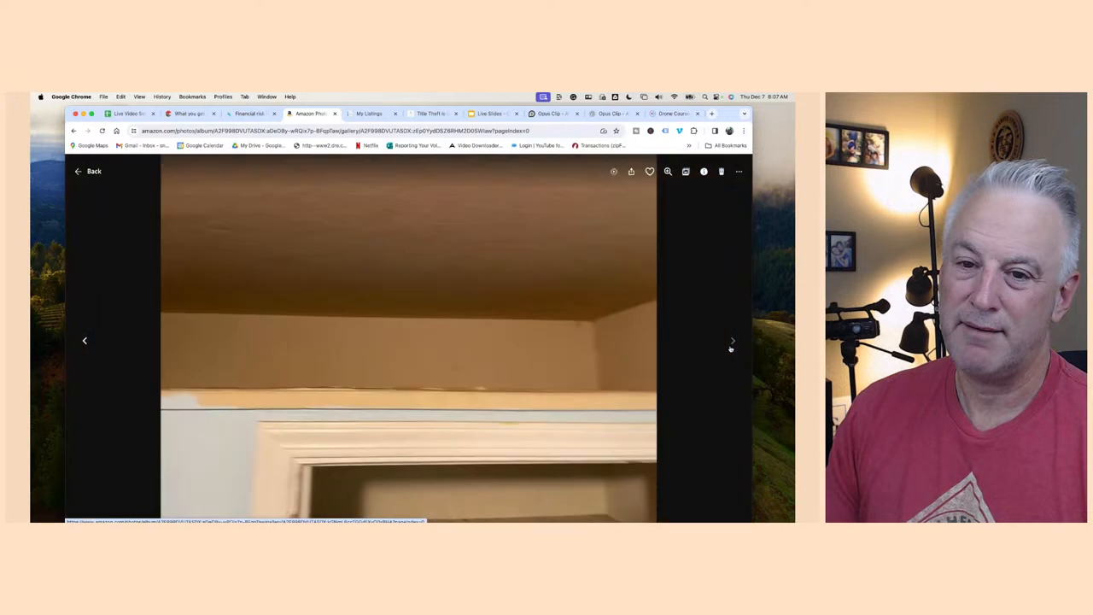
click(731, 340)
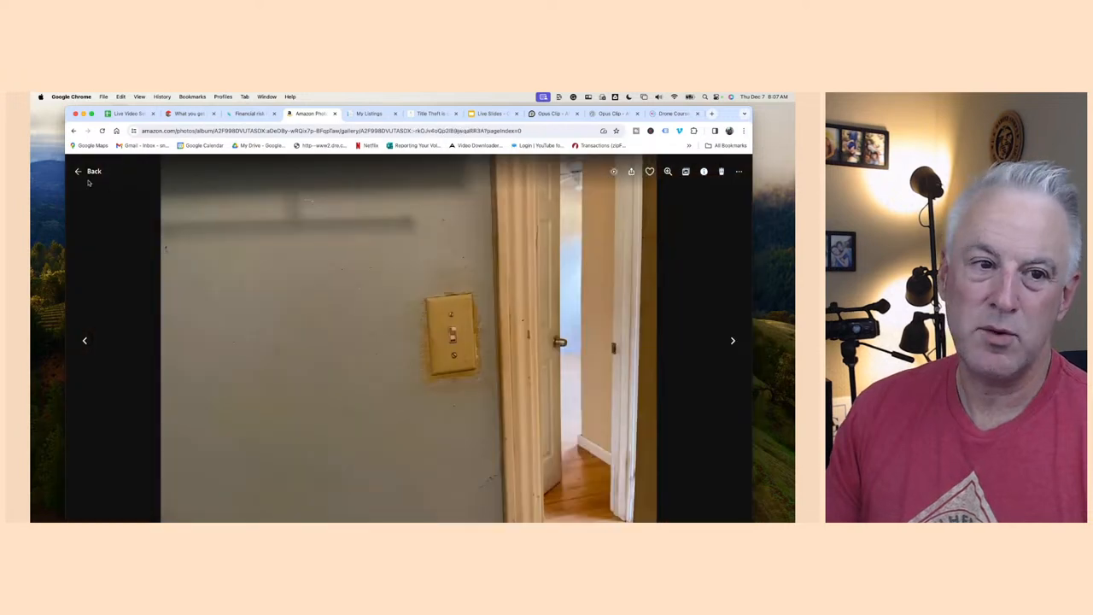
click(89, 171)
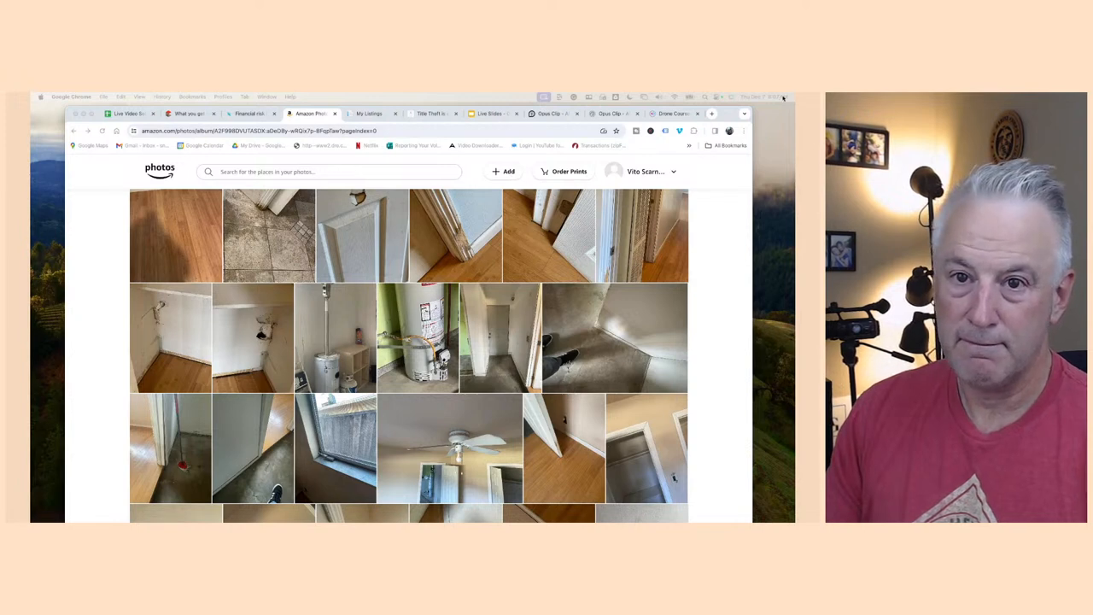
click(369, 113)
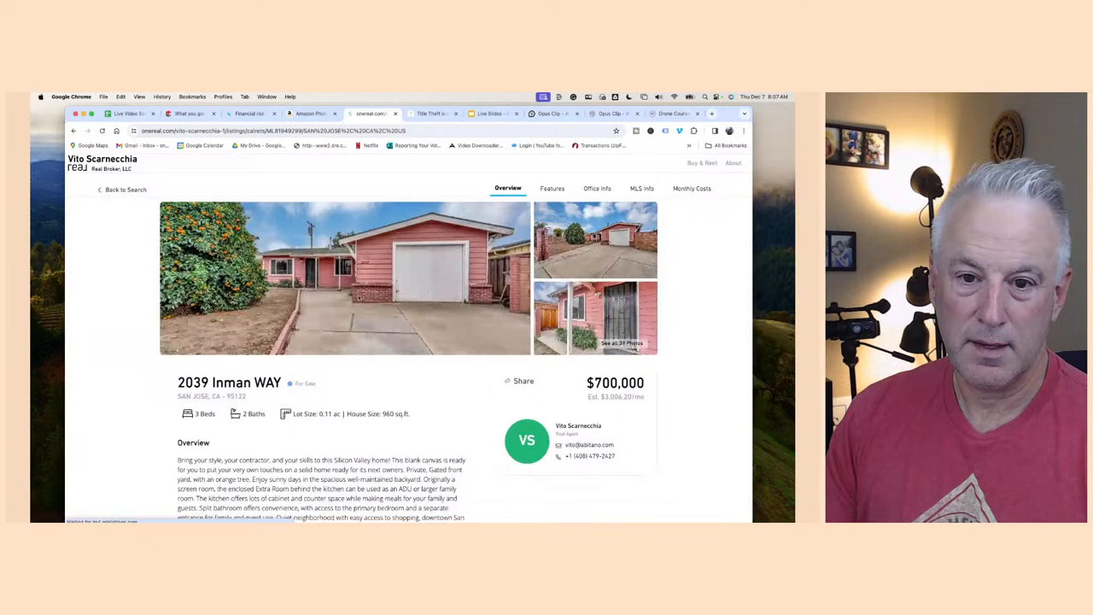
Scroll to the listing's photo gallery and advance from the living room to the kitchen photos
scroll(down, 3)
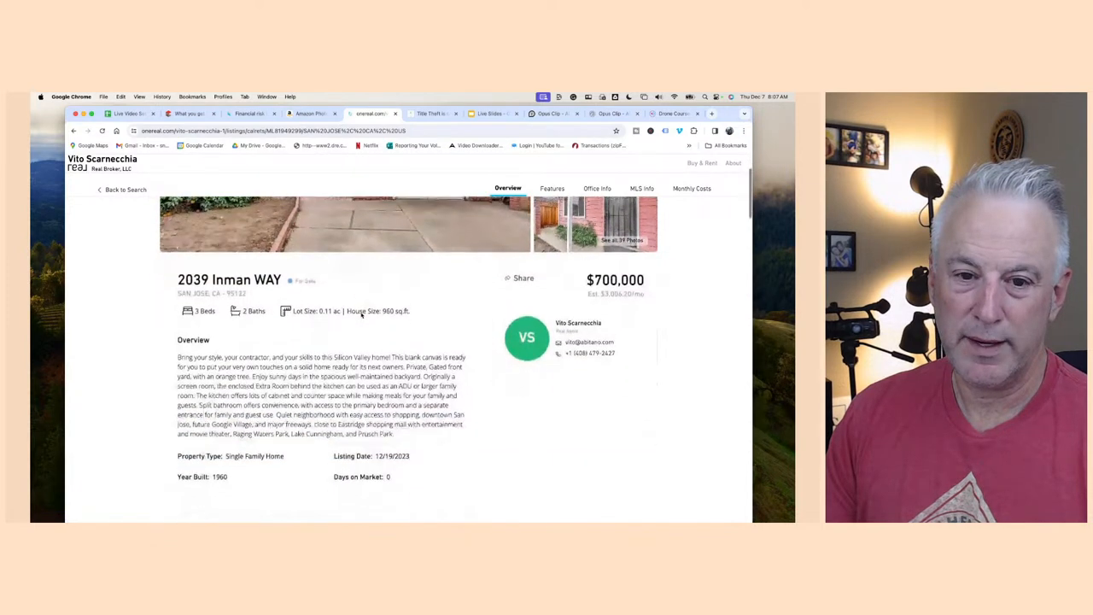
scroll(down, 3)
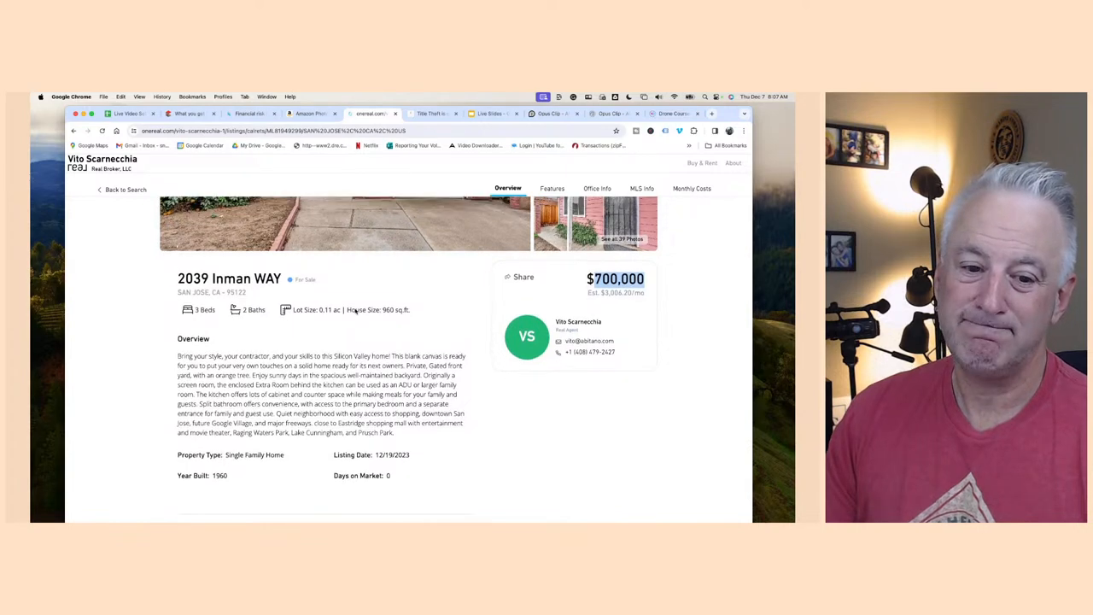
scroll(down, 3)
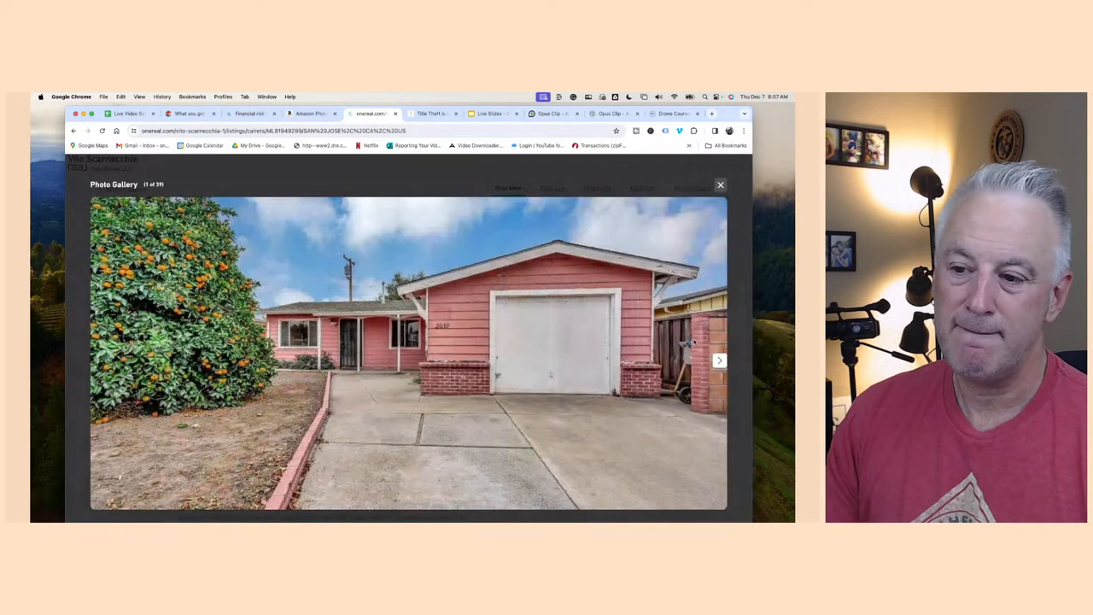
click(719, 359)
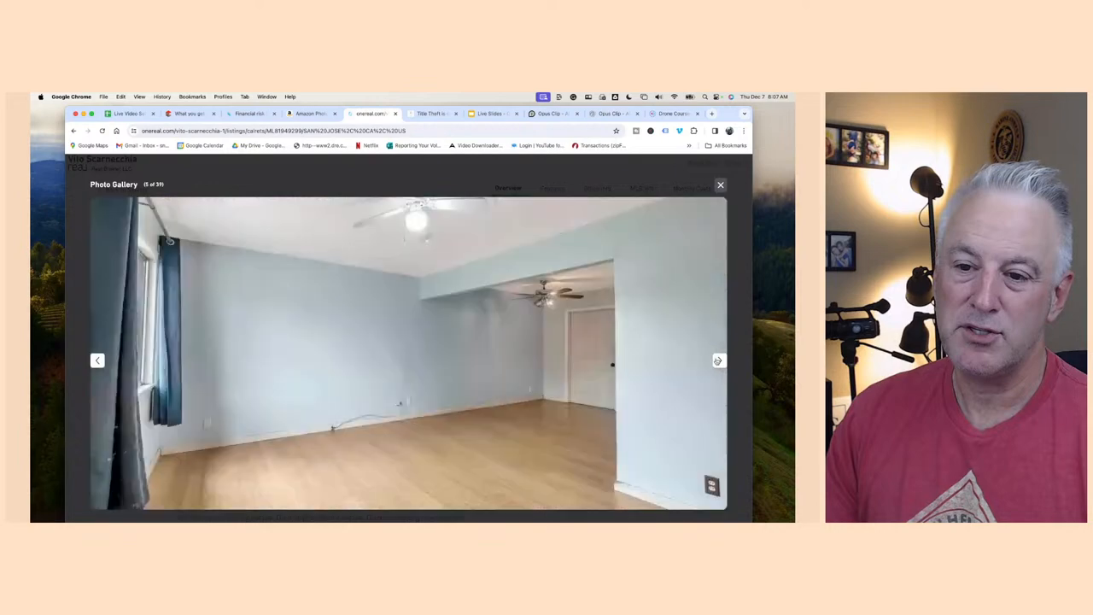
click(717, 358)
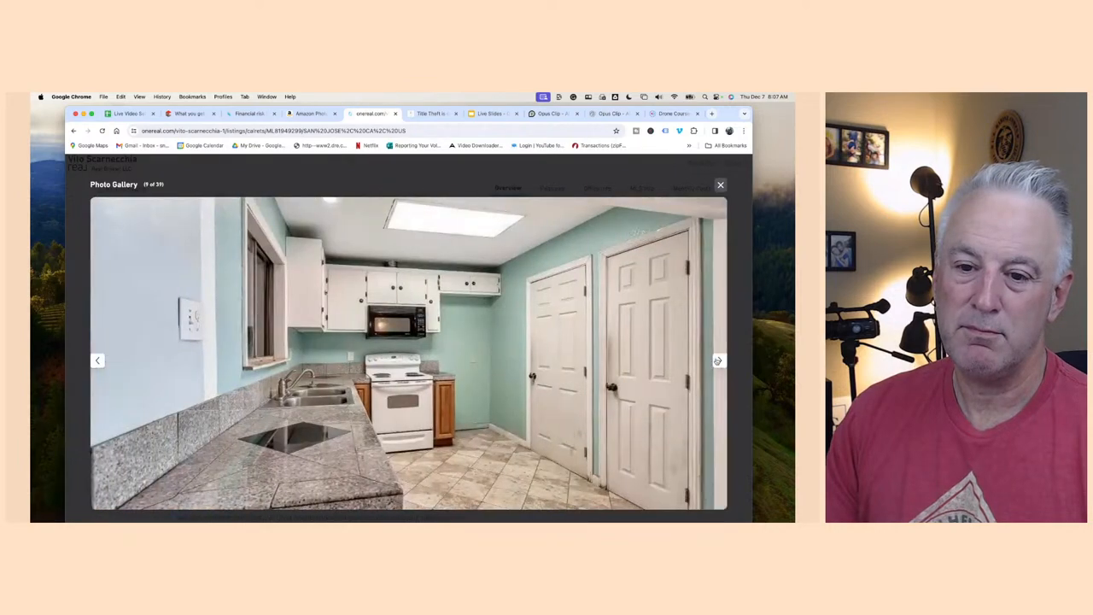
click(717, 359)
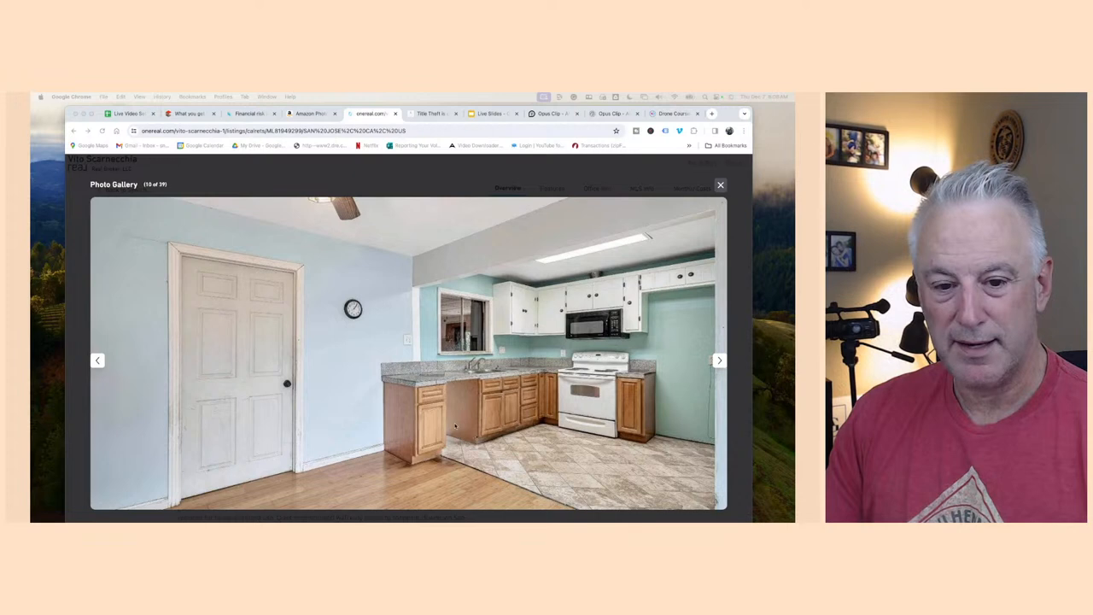
Continue through the gallery to the wood-paneled room with a stove, then leave for the metros article
click(720, 358)
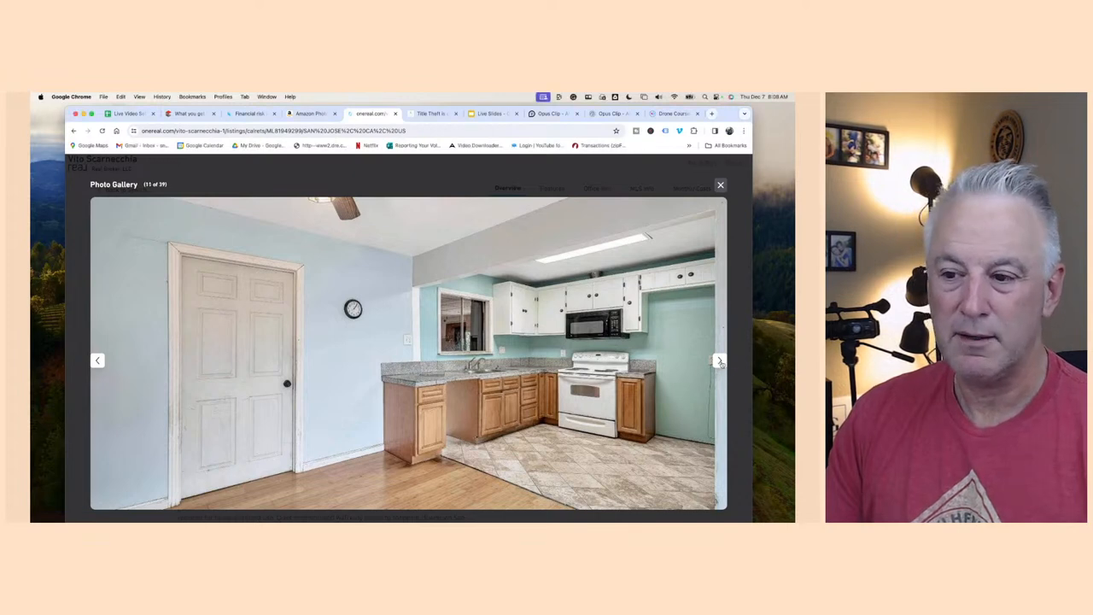
click(717, 358)
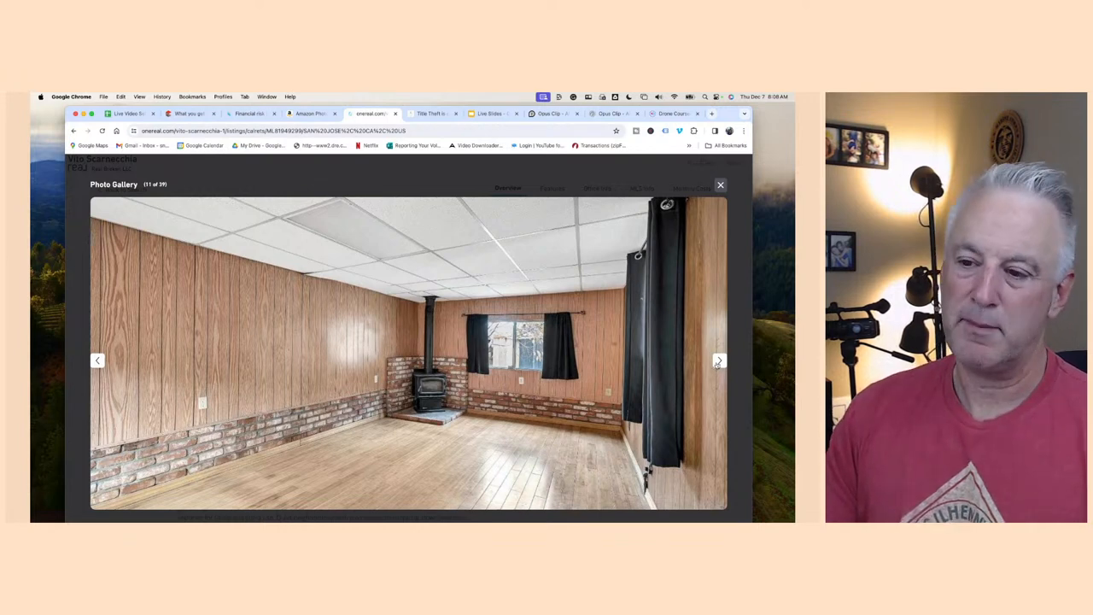
click(717, 359)
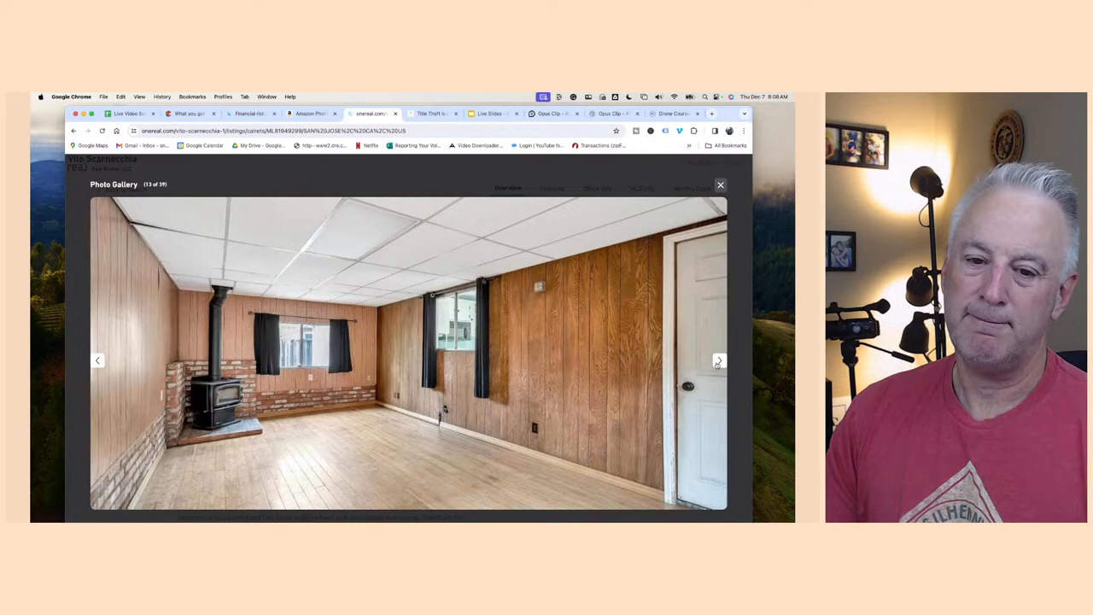
click(717, 358)
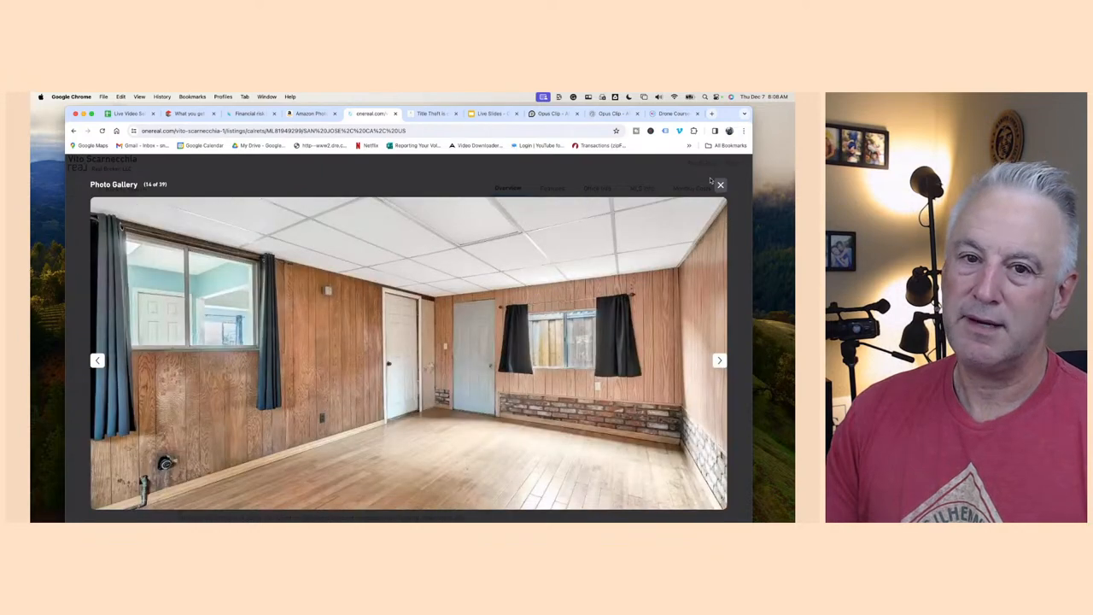
click(248, 113)
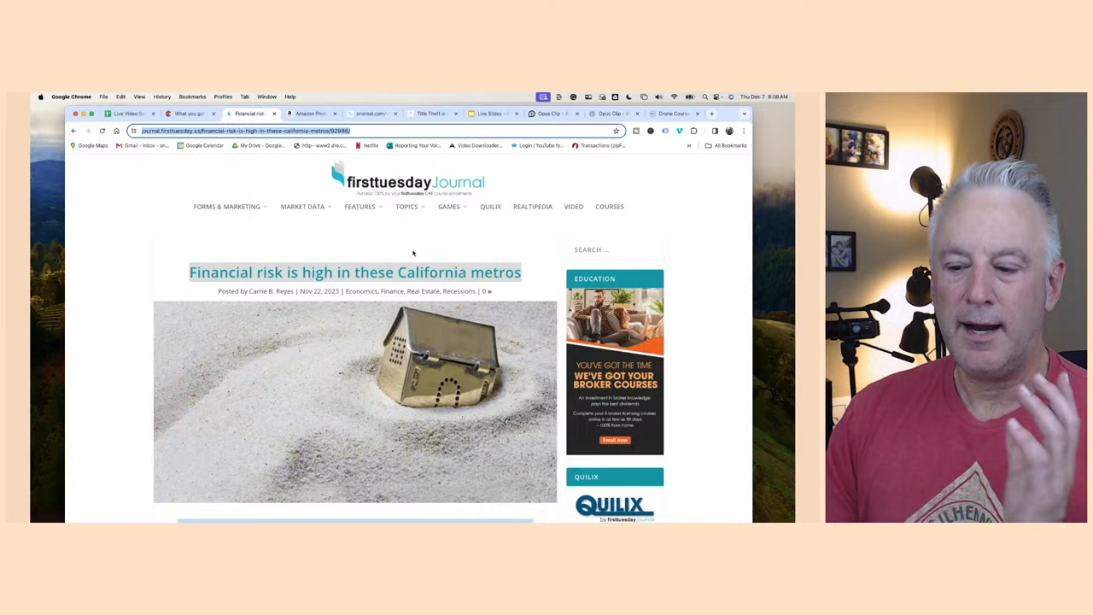
Scroll the metros financial-risk article past the poll and criteria list to the Financial Safety Rank chart
scroll(down, 3)
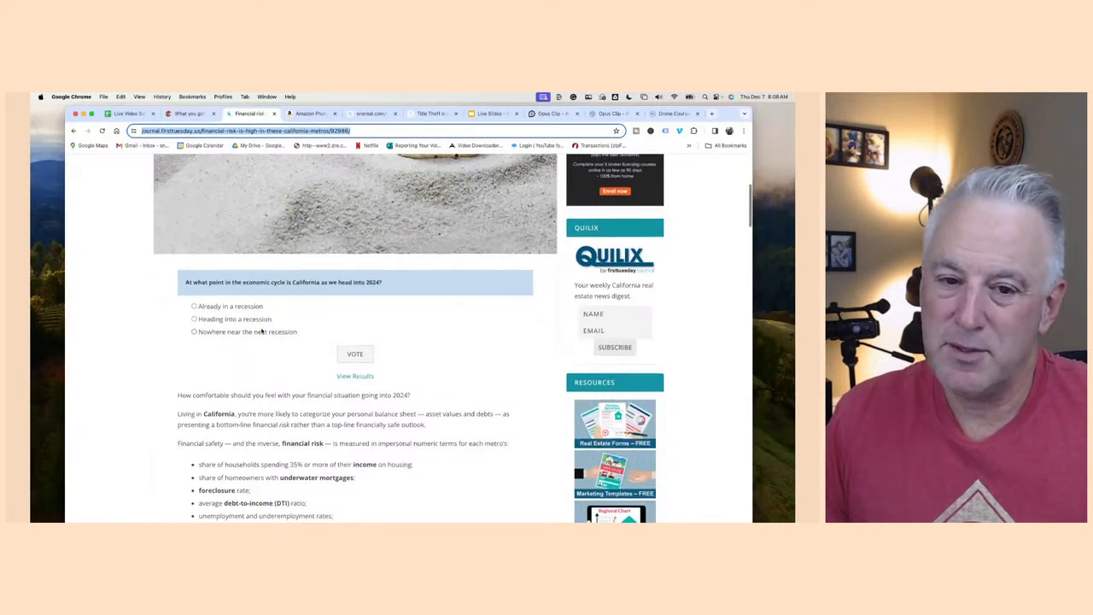
scroll(down, 3)
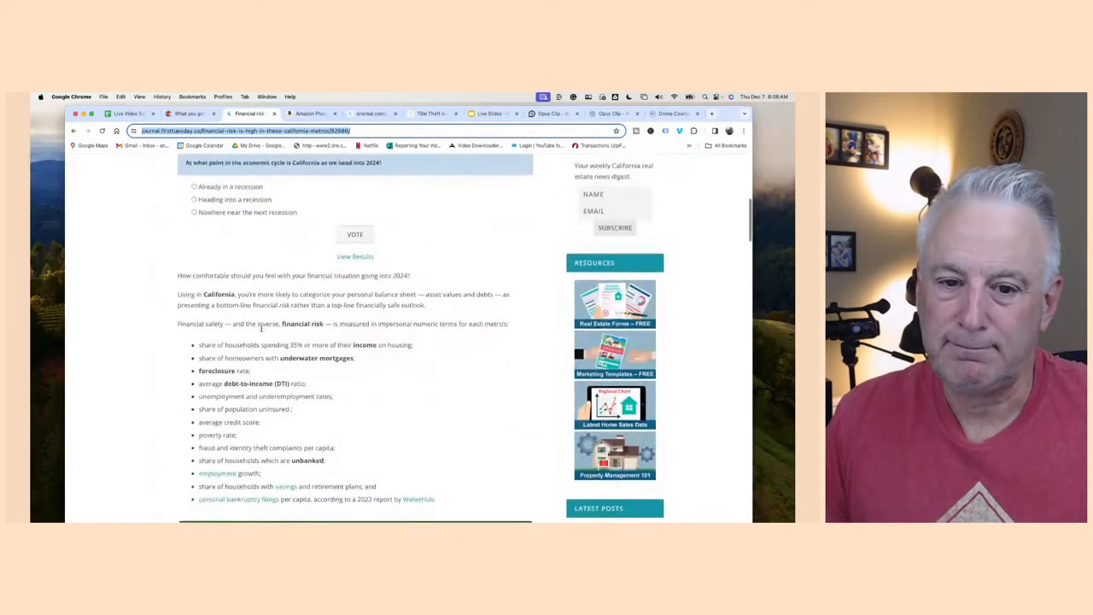
scroll(down, 3)
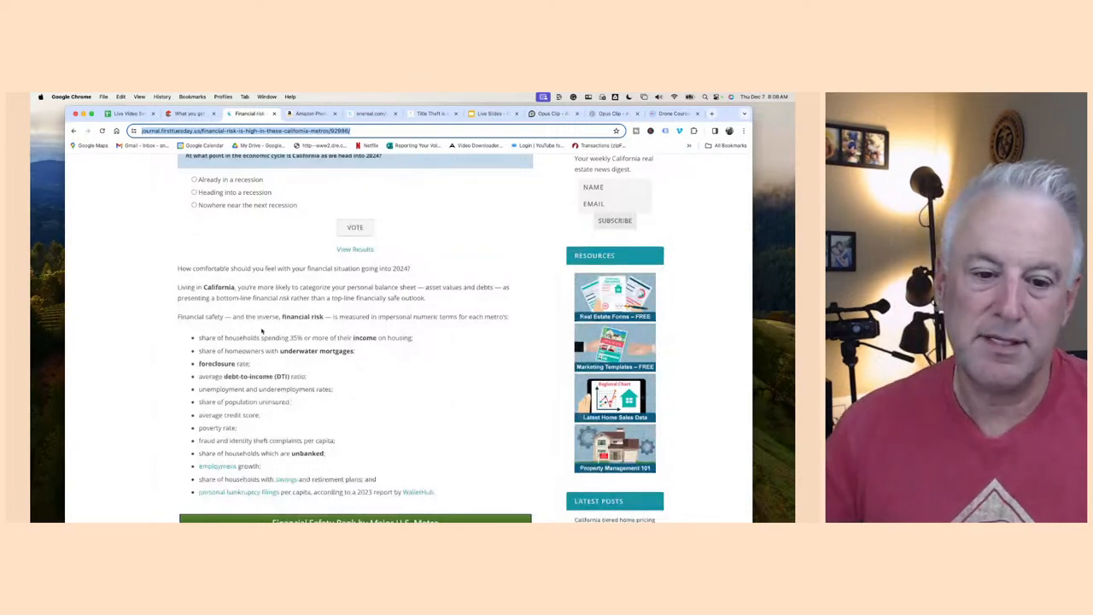
scroll(down, 3)
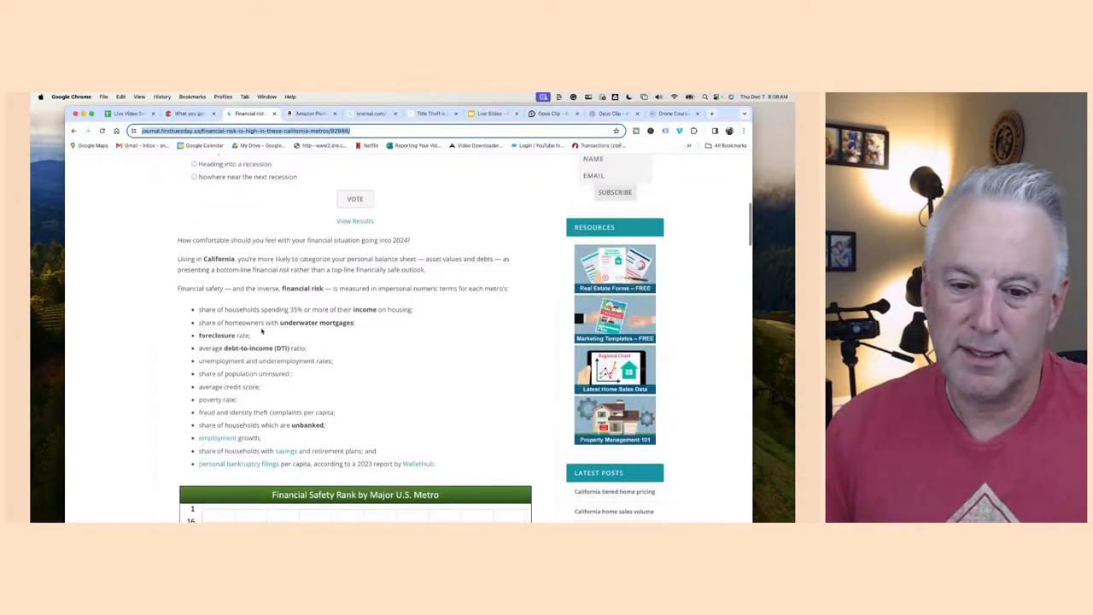
scroll(down, 3)
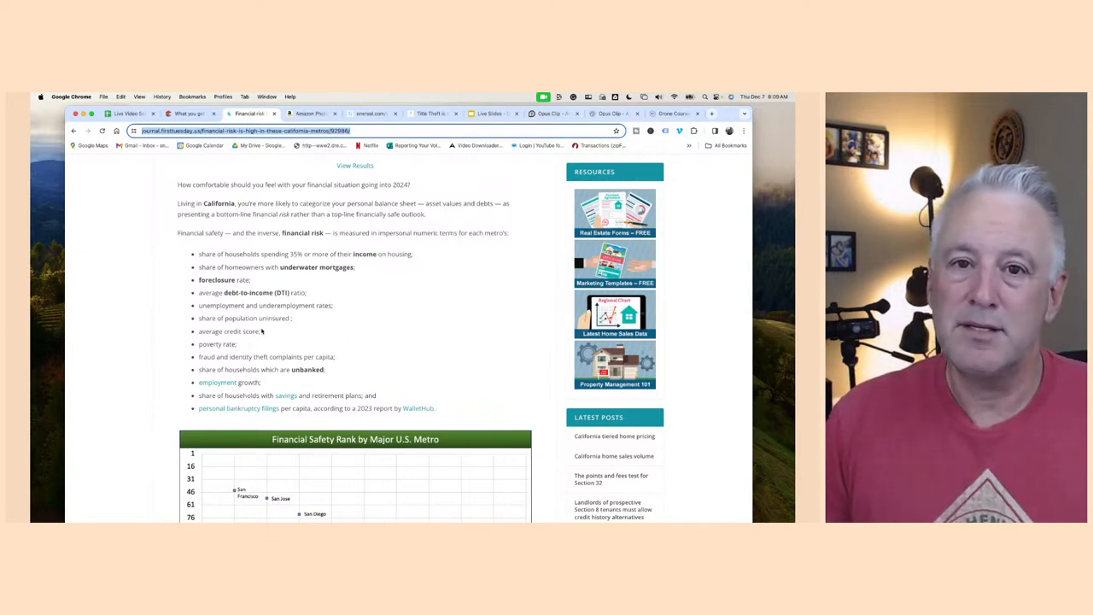
scroll(down, 3)
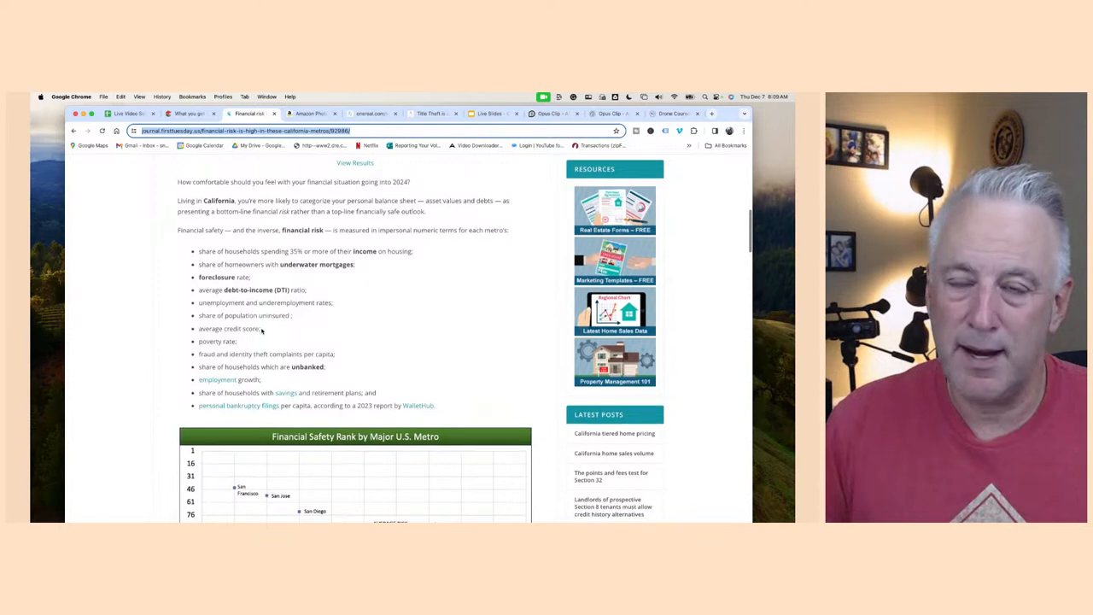
scroll(down, 3)
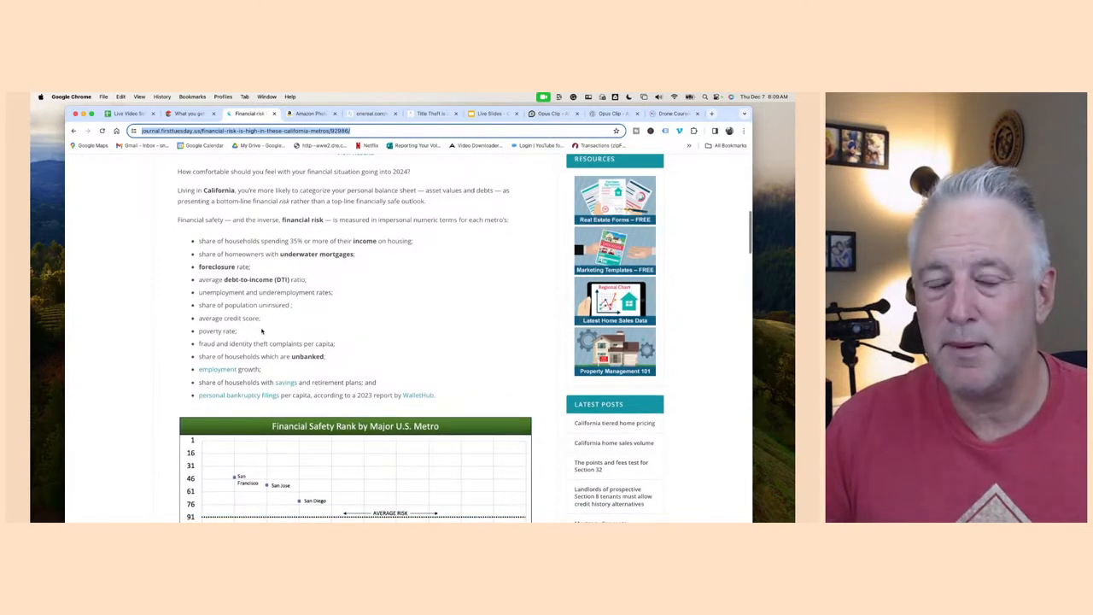
scroll(down, 3)
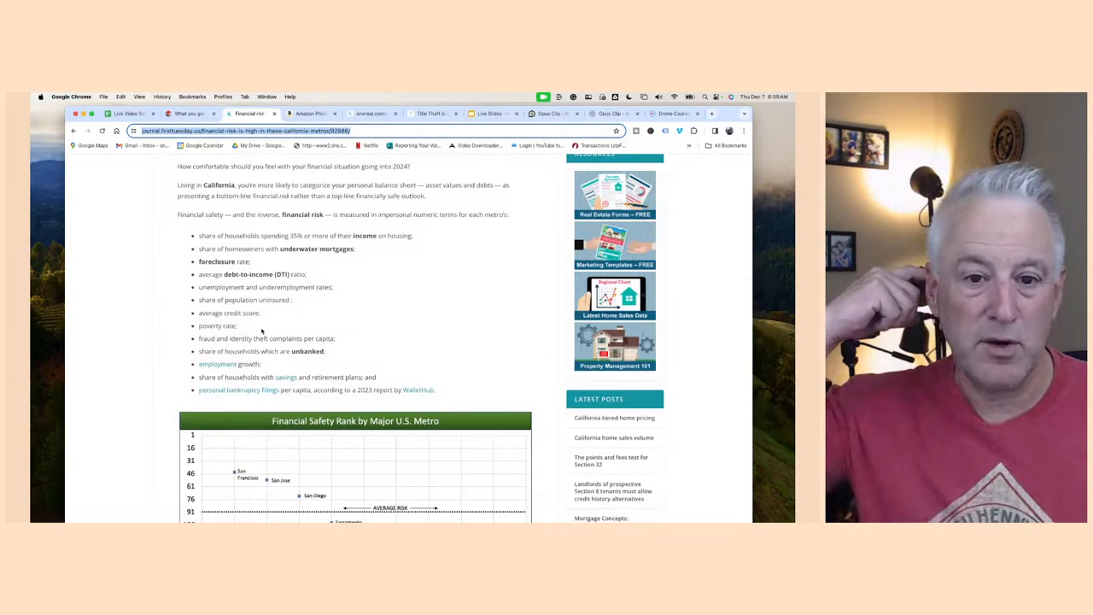
scroll(down, 3)
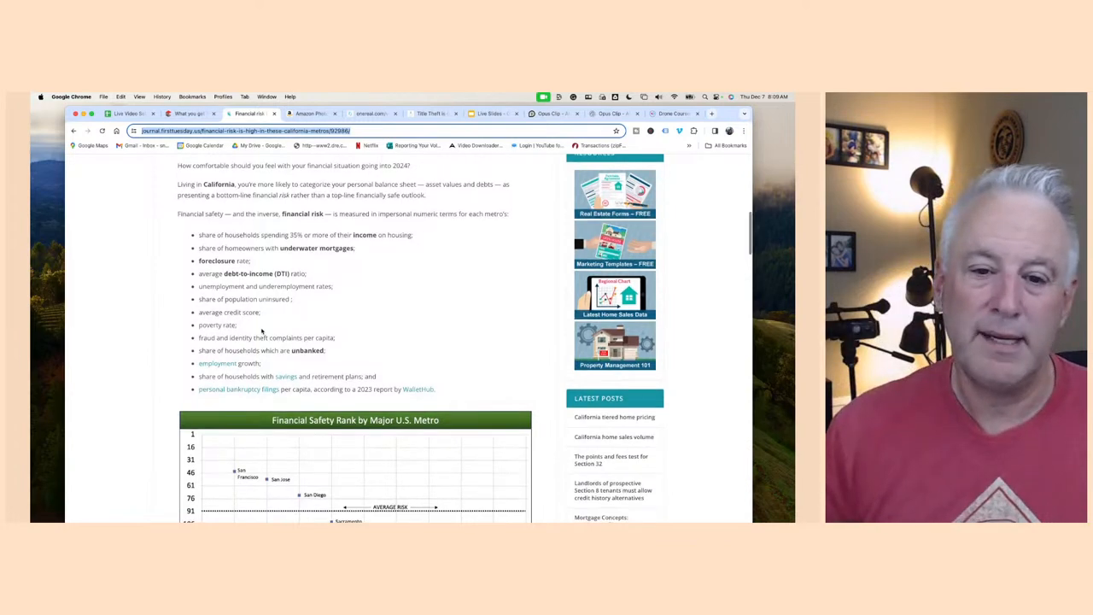
scroll(down, 3)
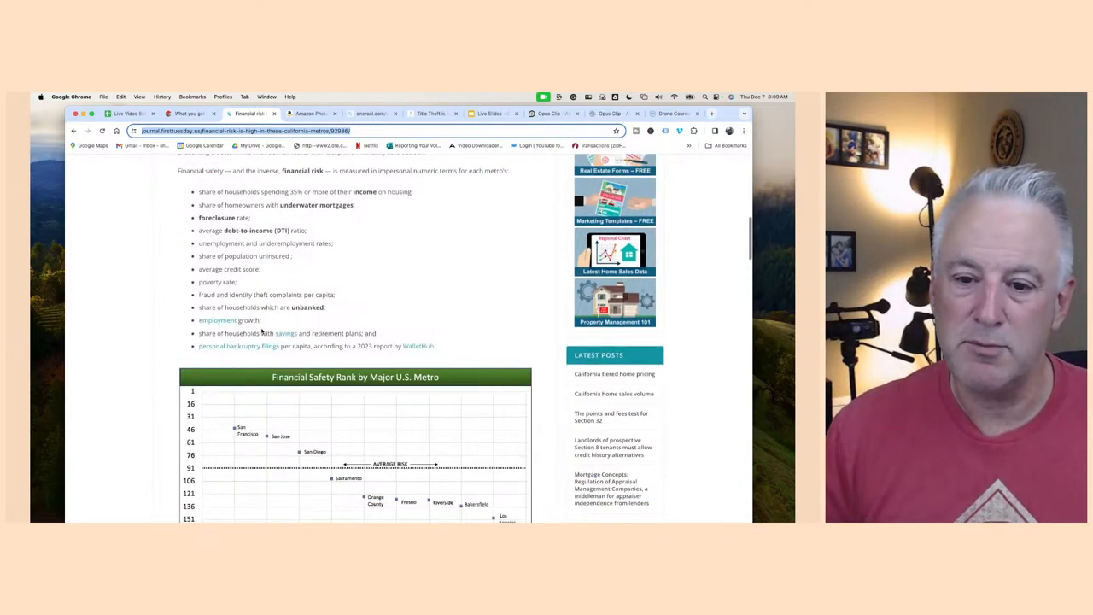
scroll(down, 3)
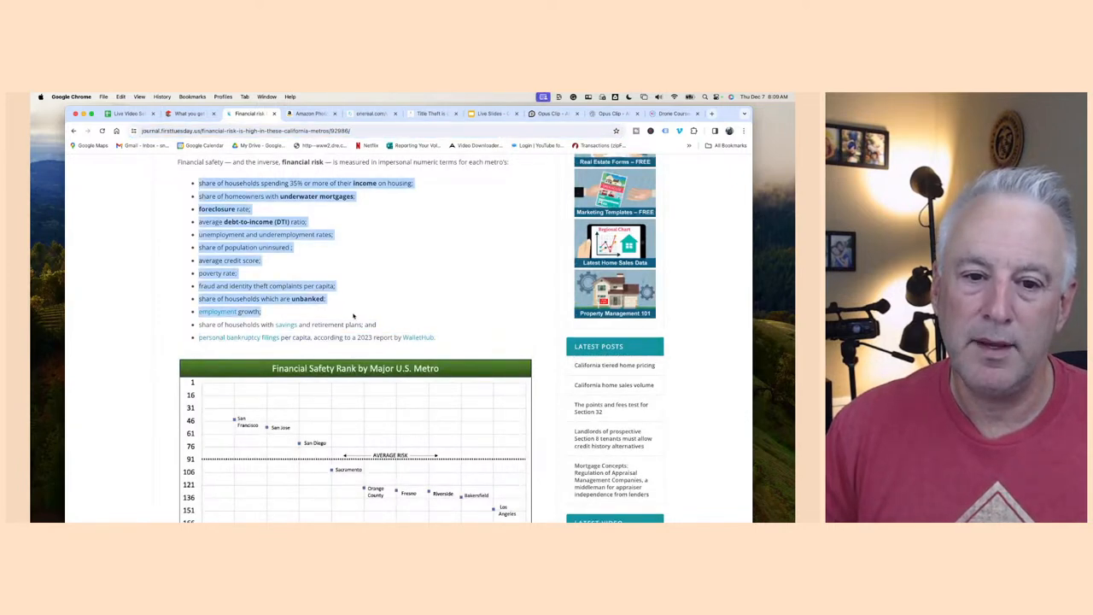
scroll(down, 3)
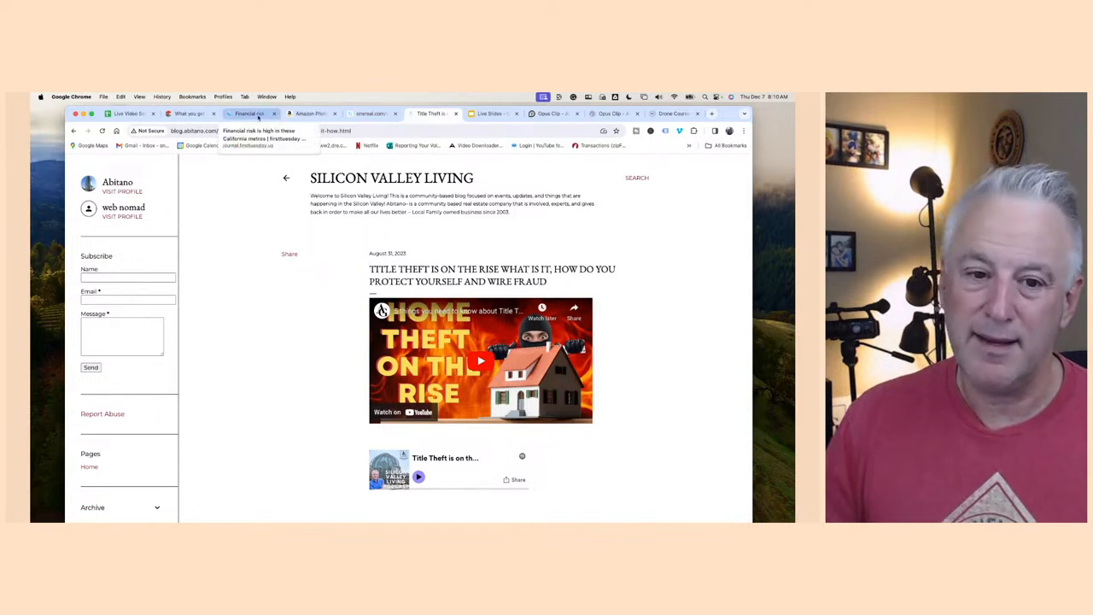
Return to the financial risk article, highlight 'poverty rate' in the metrics list and scroll to the chart
click(249, 113)
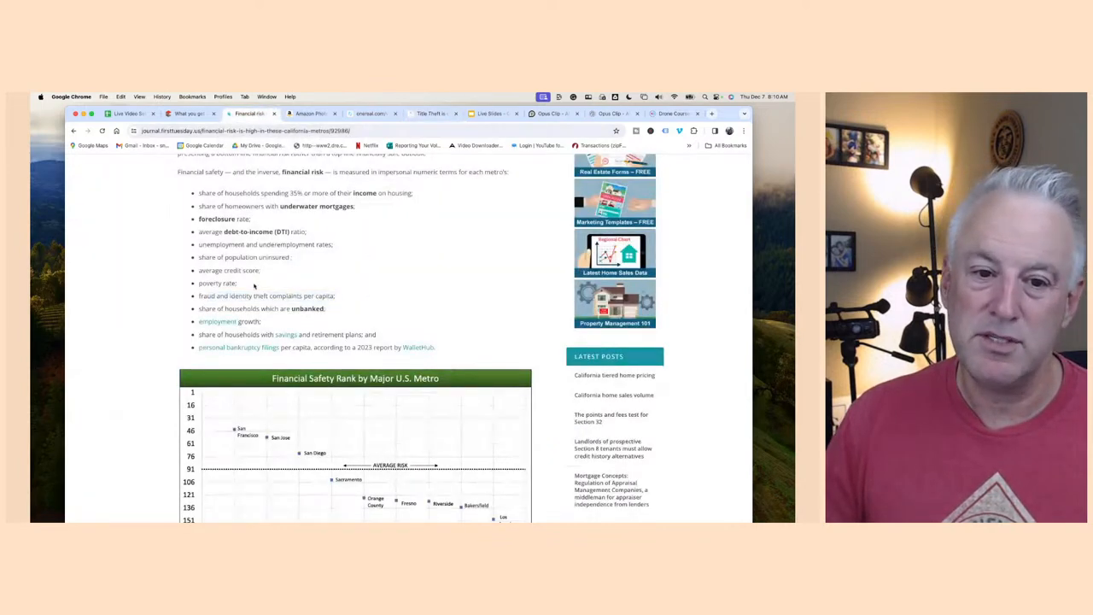
double_click(216, 283)
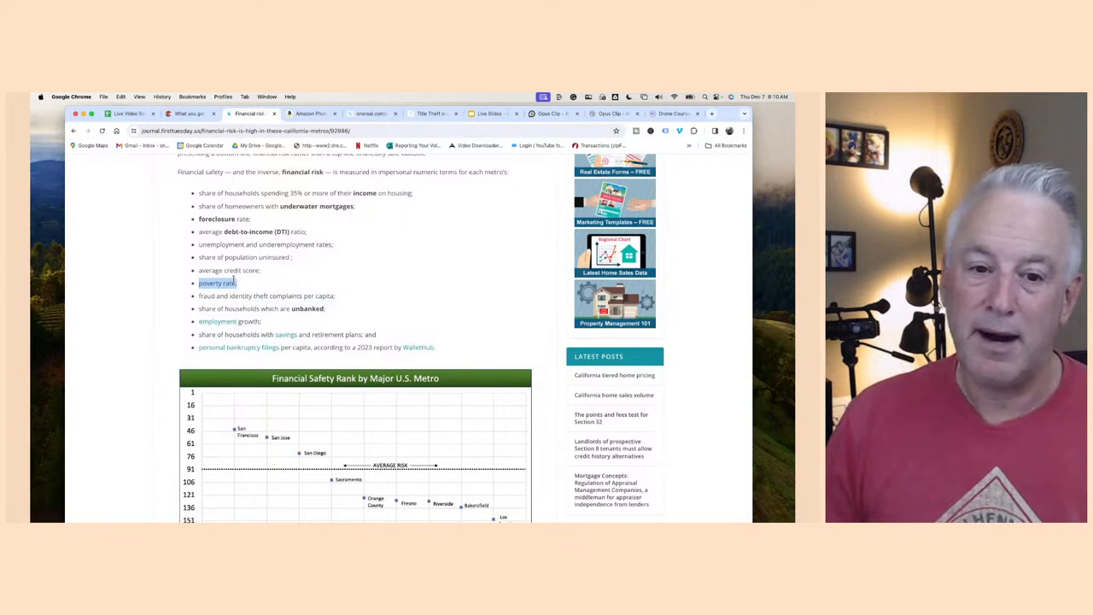
scroll(down, 3)
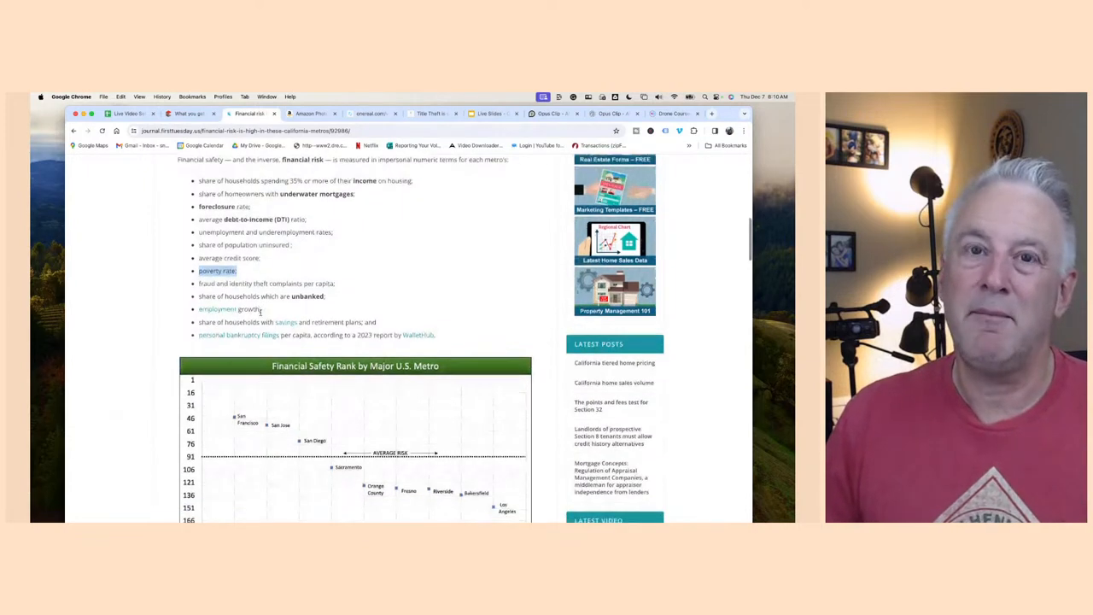
scroll(down, 3)
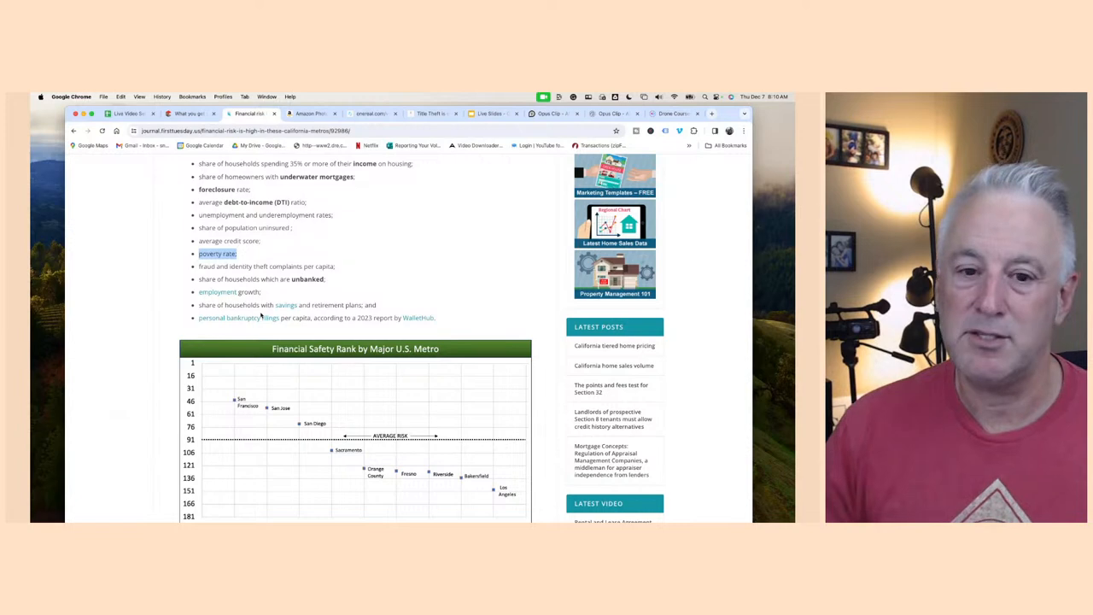
scroll(down, 3)
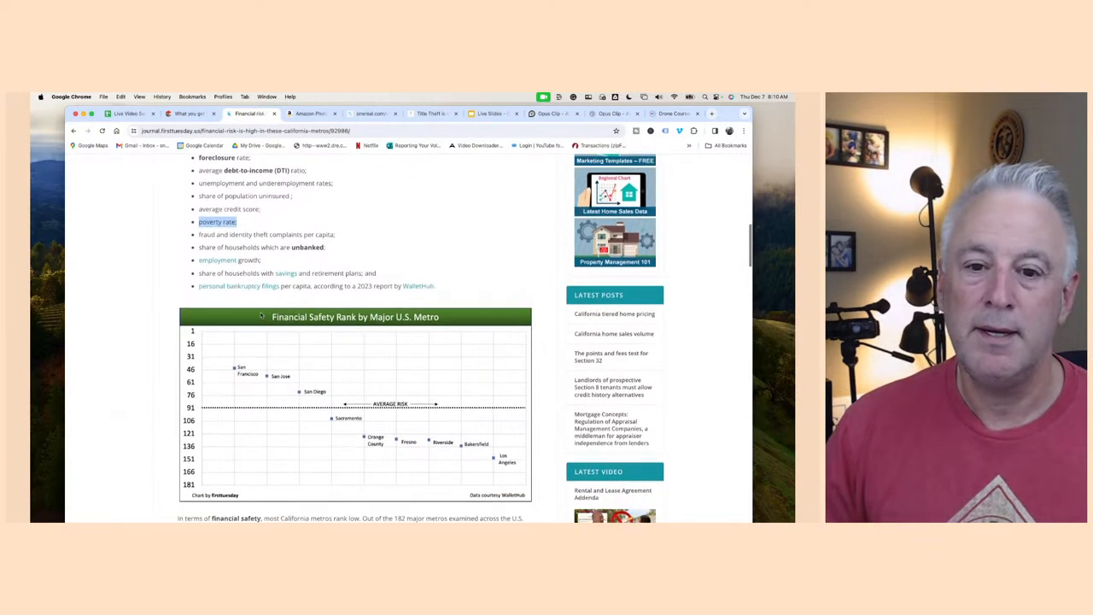
scroll(down, 3)
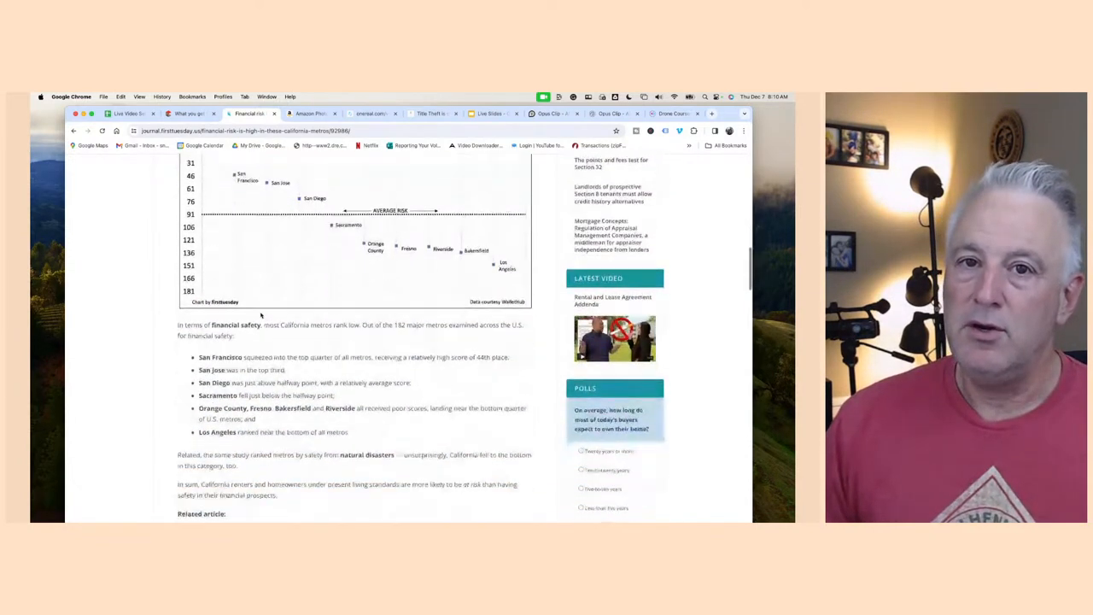
scroll(down, 3)
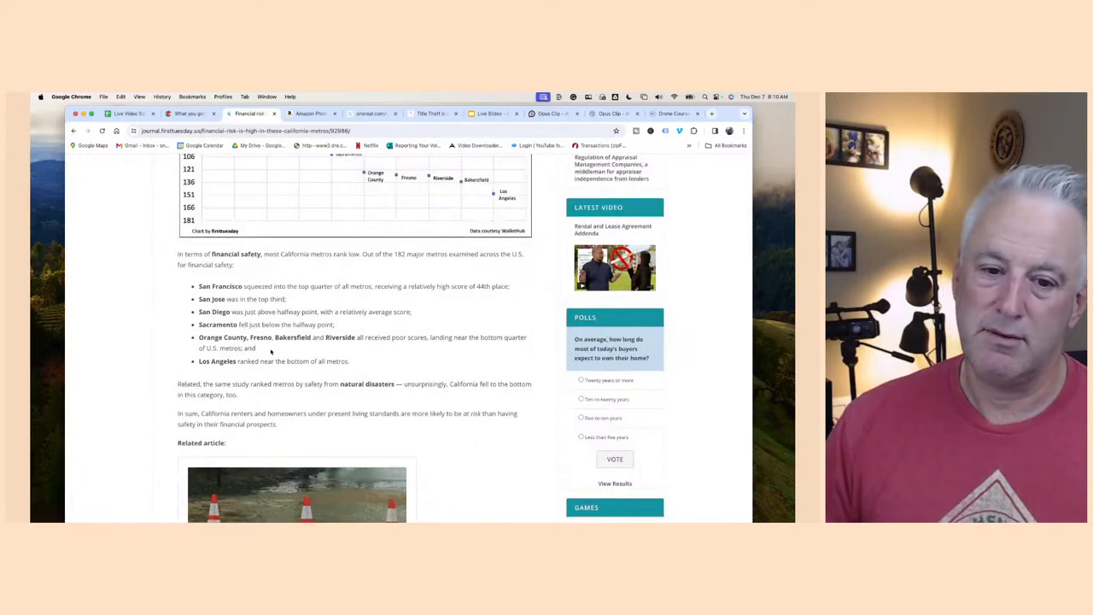
drag(198, 286, 350, 361)
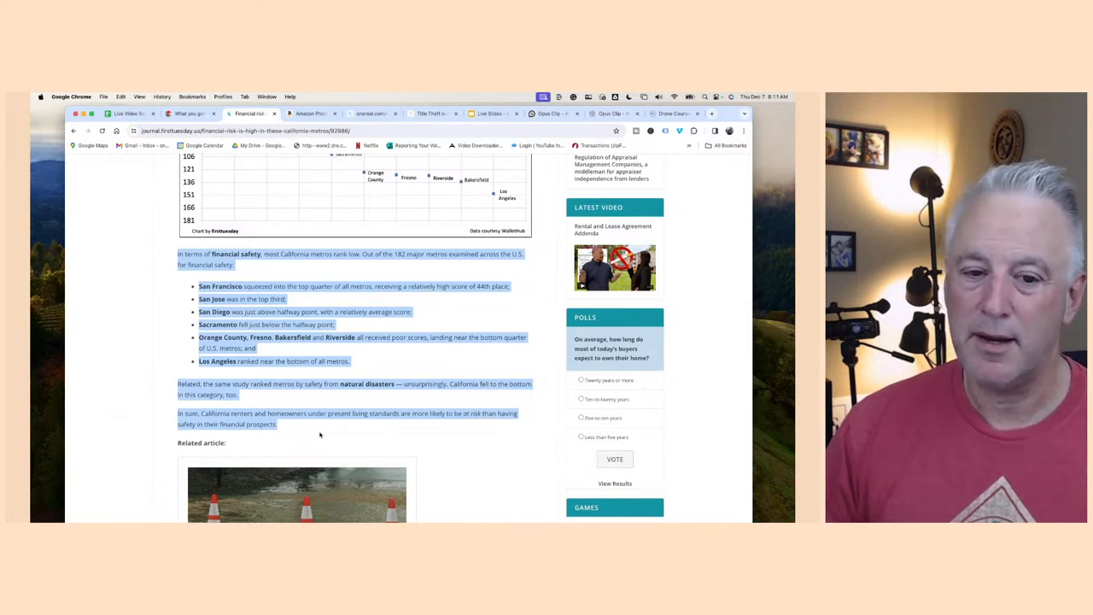
scroll(down, 3)
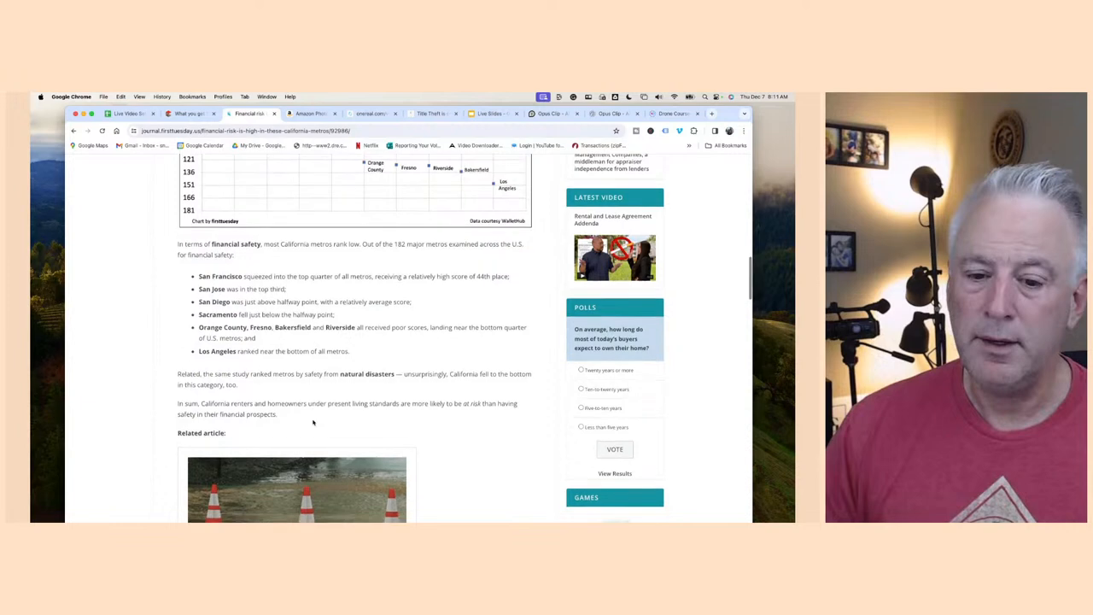
scroll(down, 3)
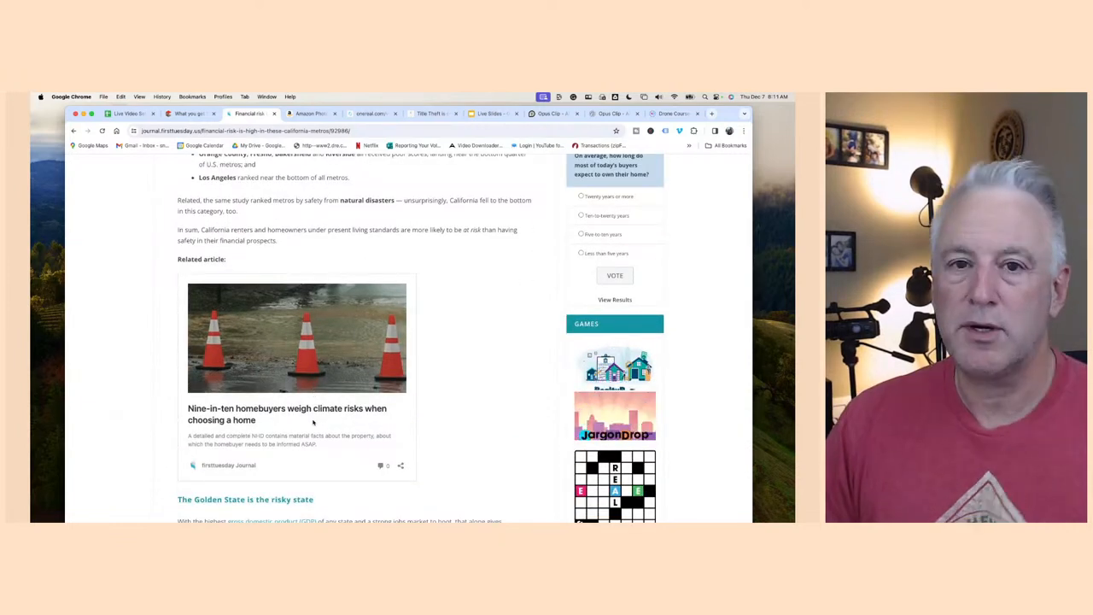
scroll(down, 3)
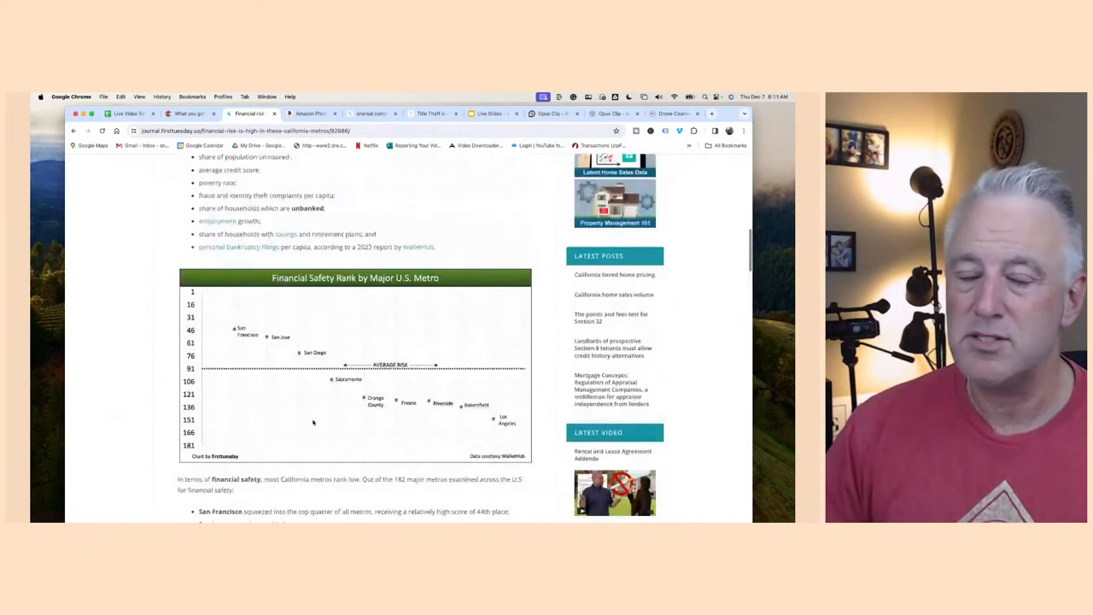
scroll(down, 3)
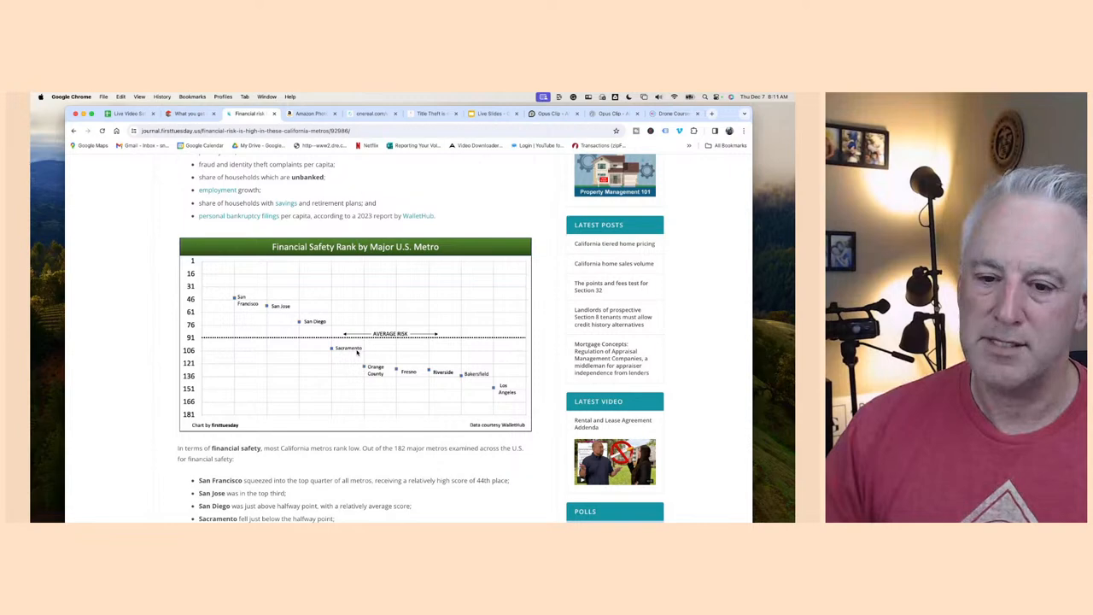
scroll(down, 3)
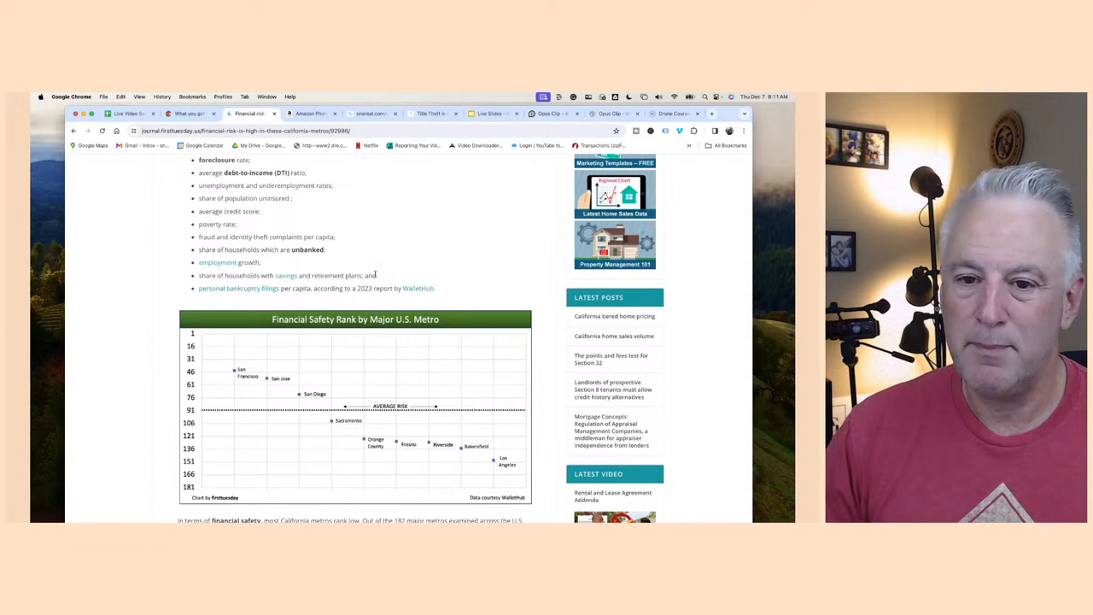
drag(198, 275, 376, 275)
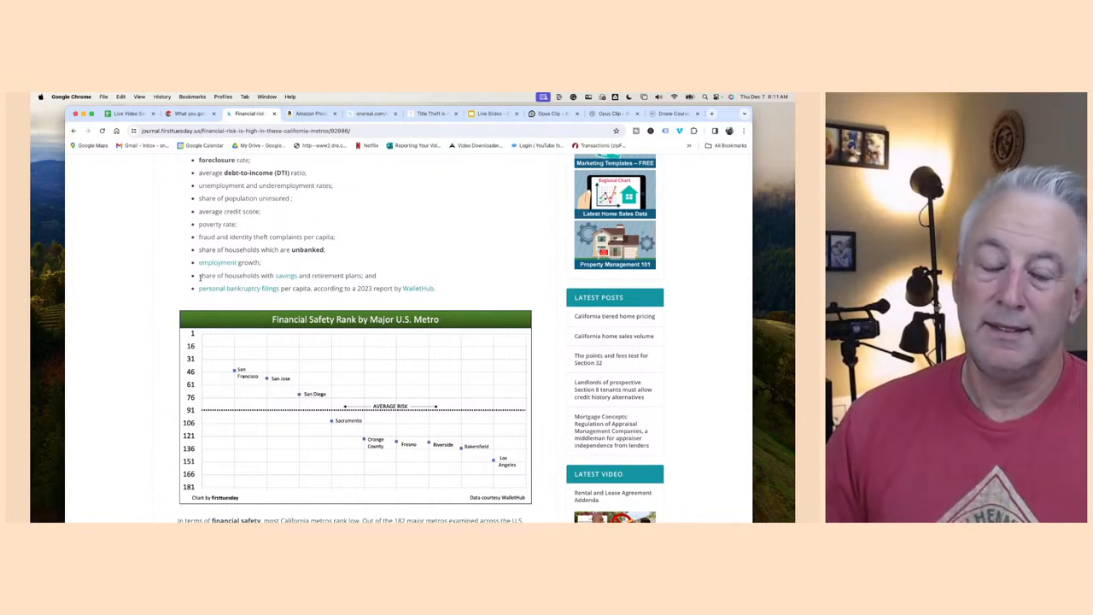
drag(299, 275, 378, 274)
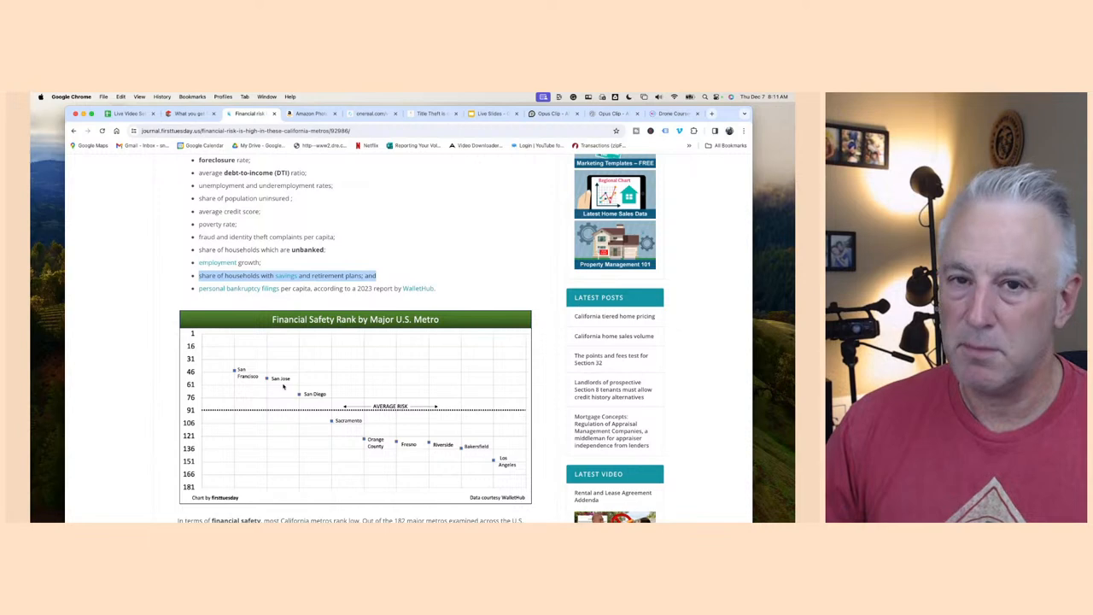
scroll(down, 3)
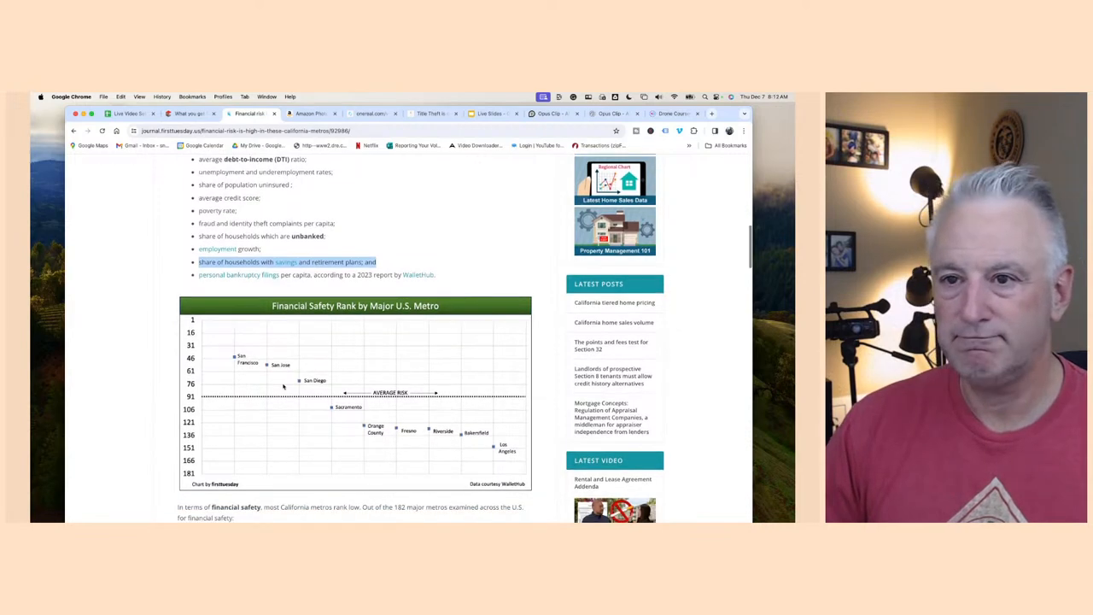
scroll(down, 3)
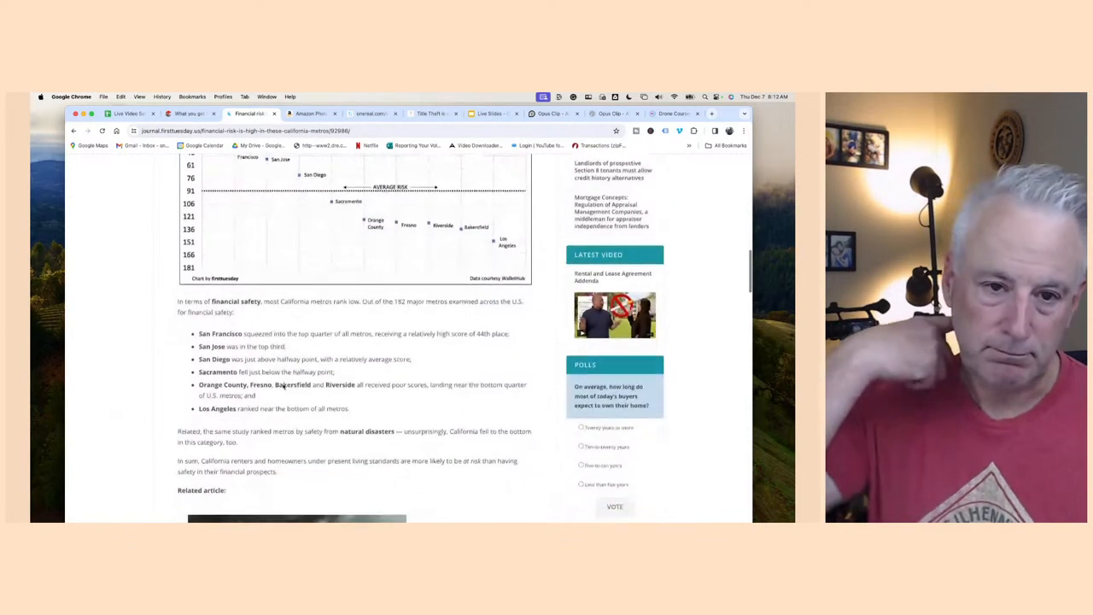
Scroll through the housing-shortage section and related articles at the end of the piece
scroll(down, 3)
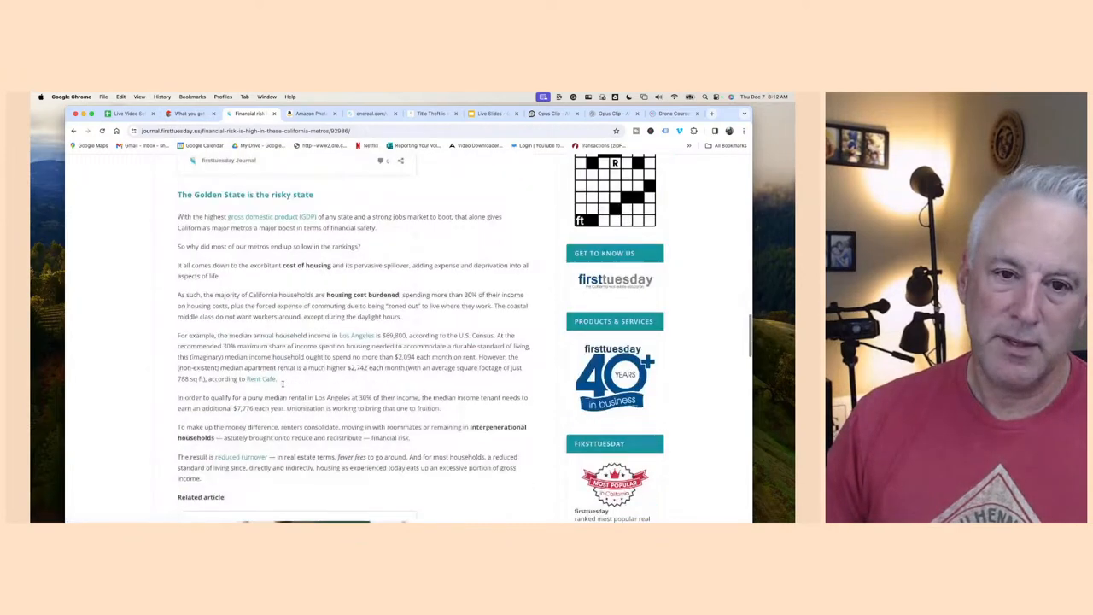
scroll(down, 3)
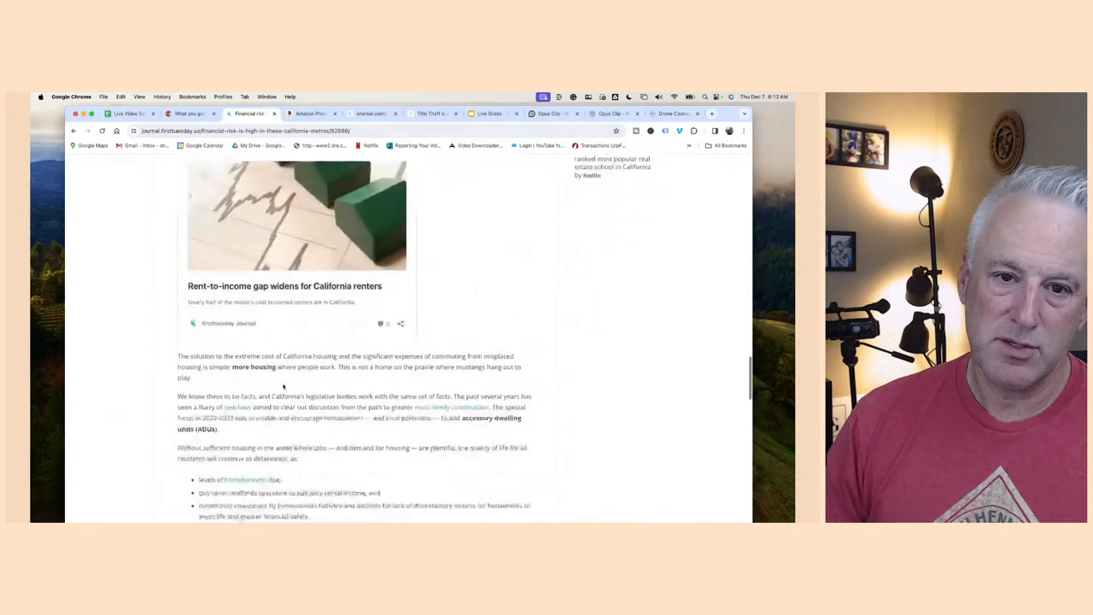
scroll(down, 3)
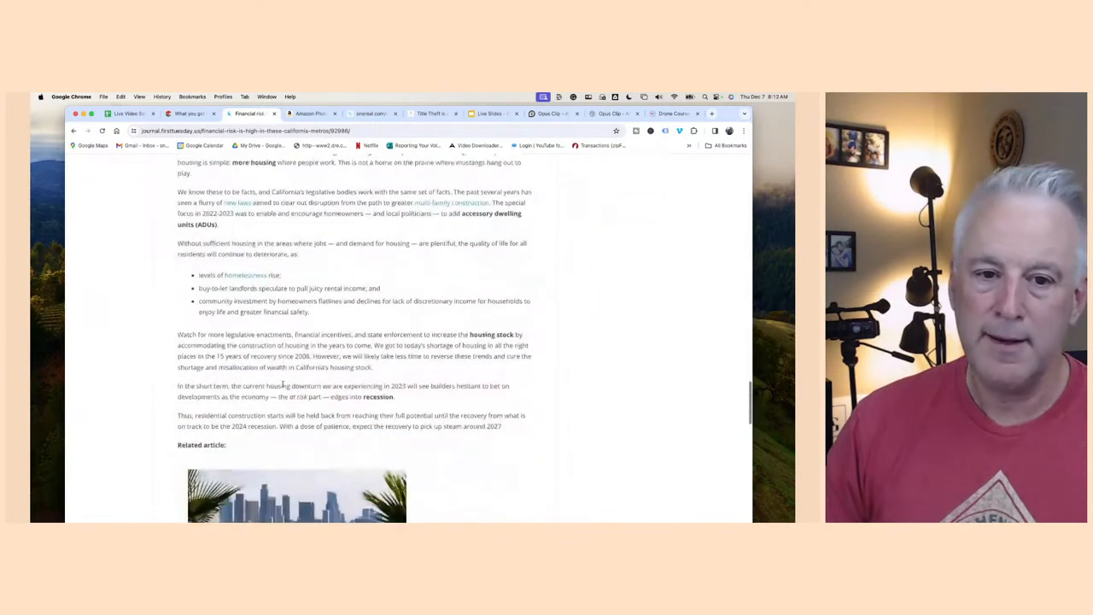
scroll(down, 3)
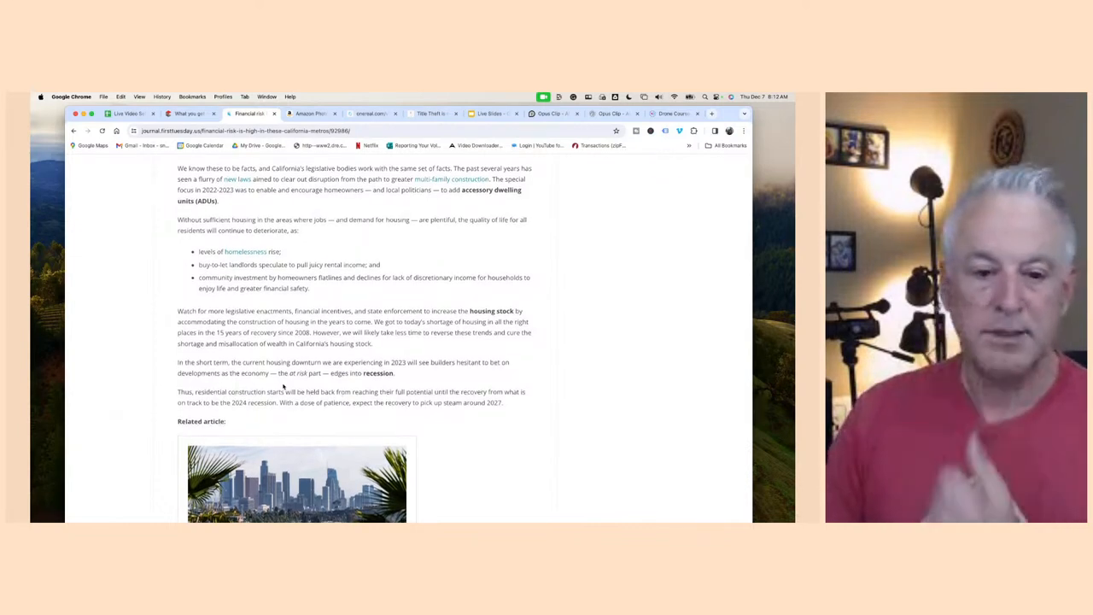
scroll(down, 3)
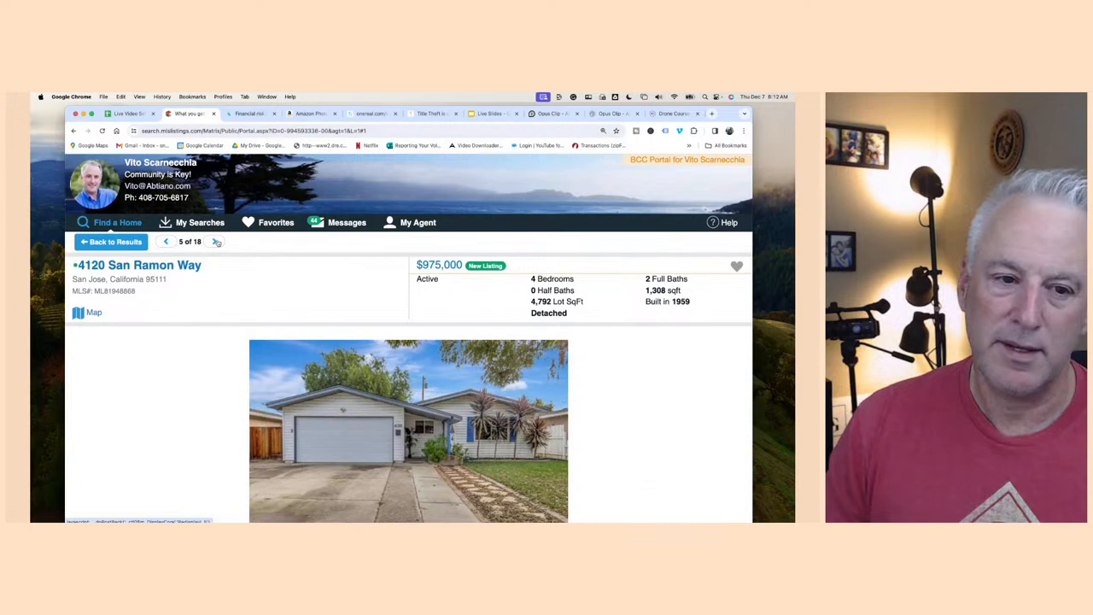
click(213, 243)
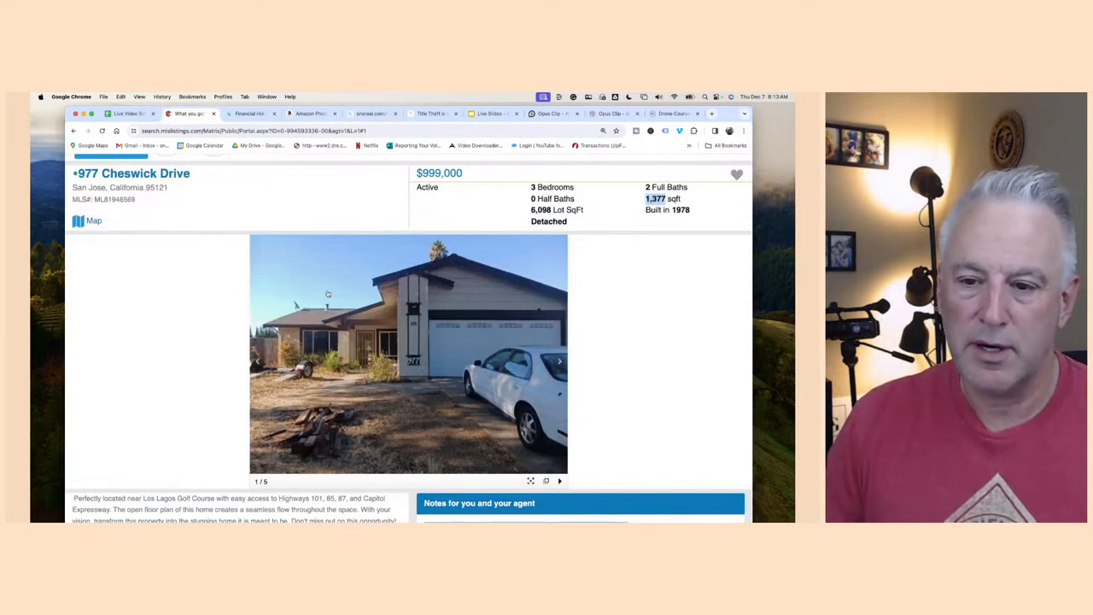
click(560, 362)
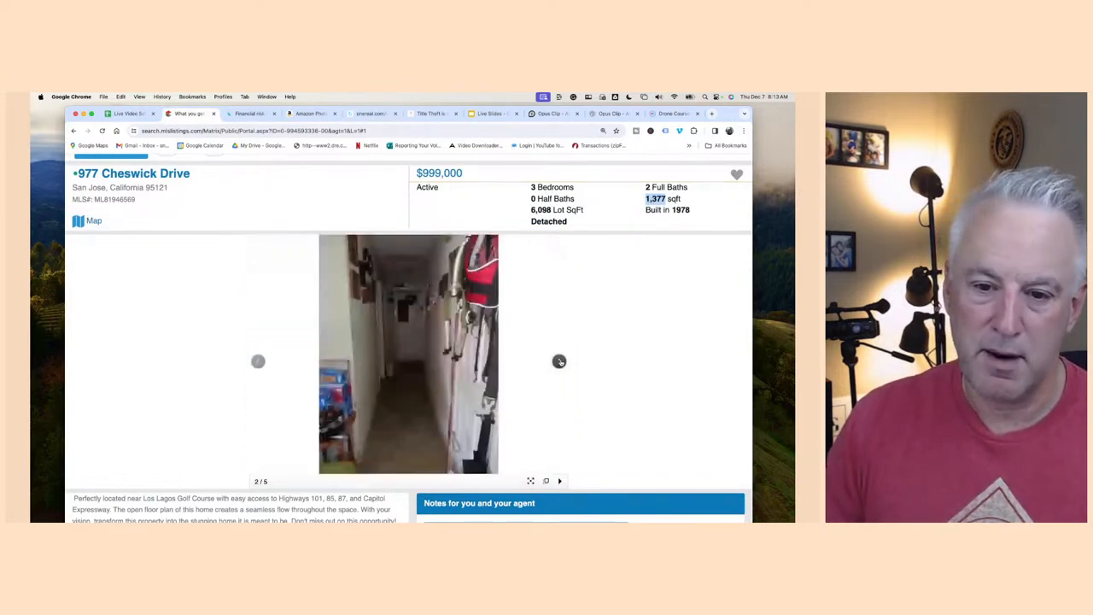
click(560, 362)
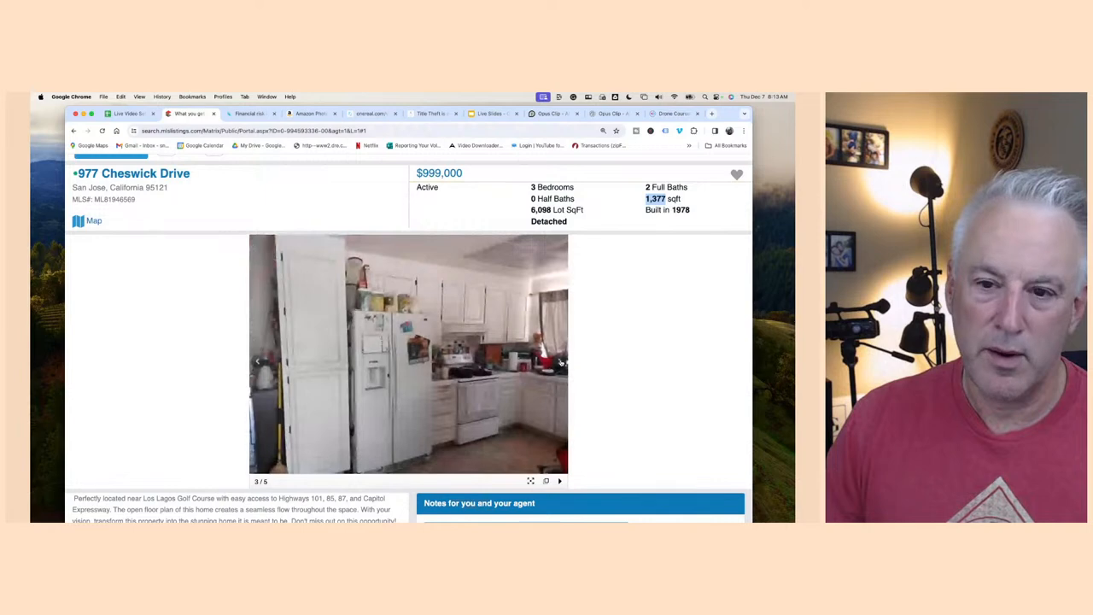
click(560, 362)
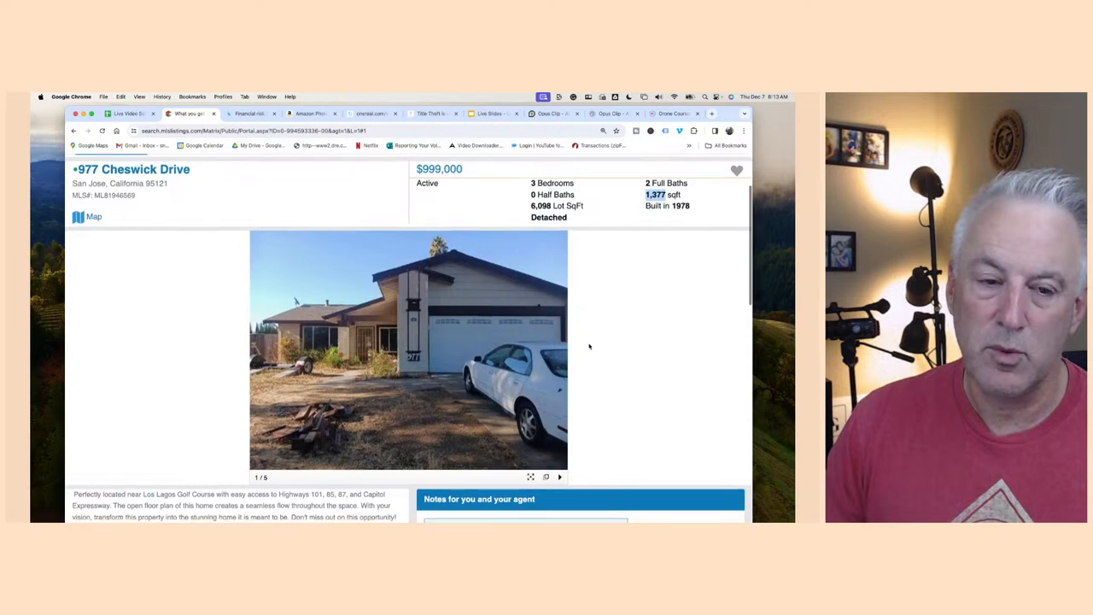
scroll(down, 3)
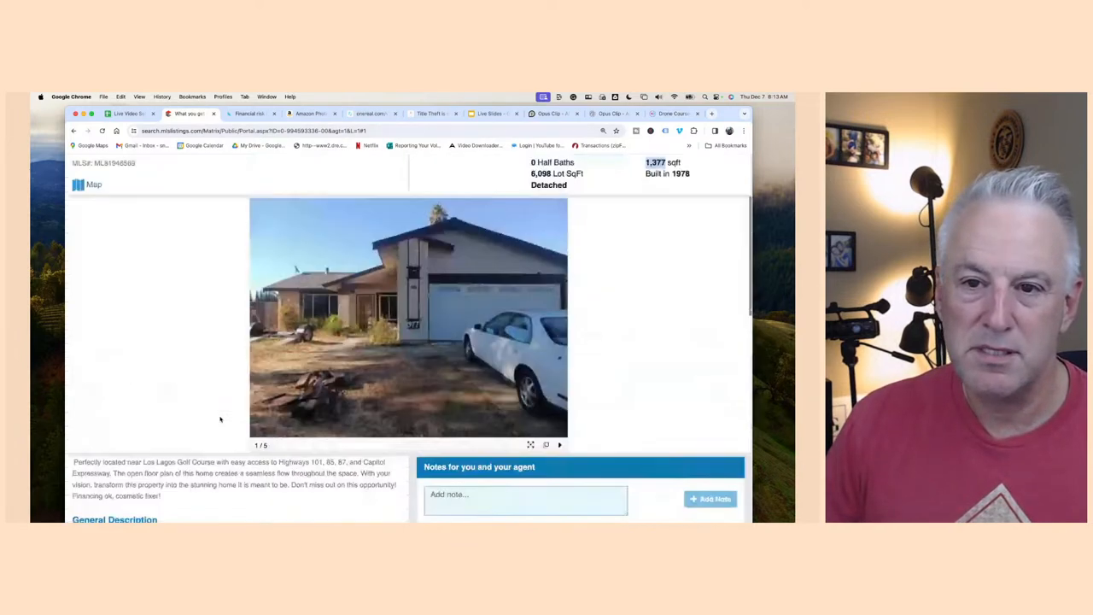
scroll(down, 3)
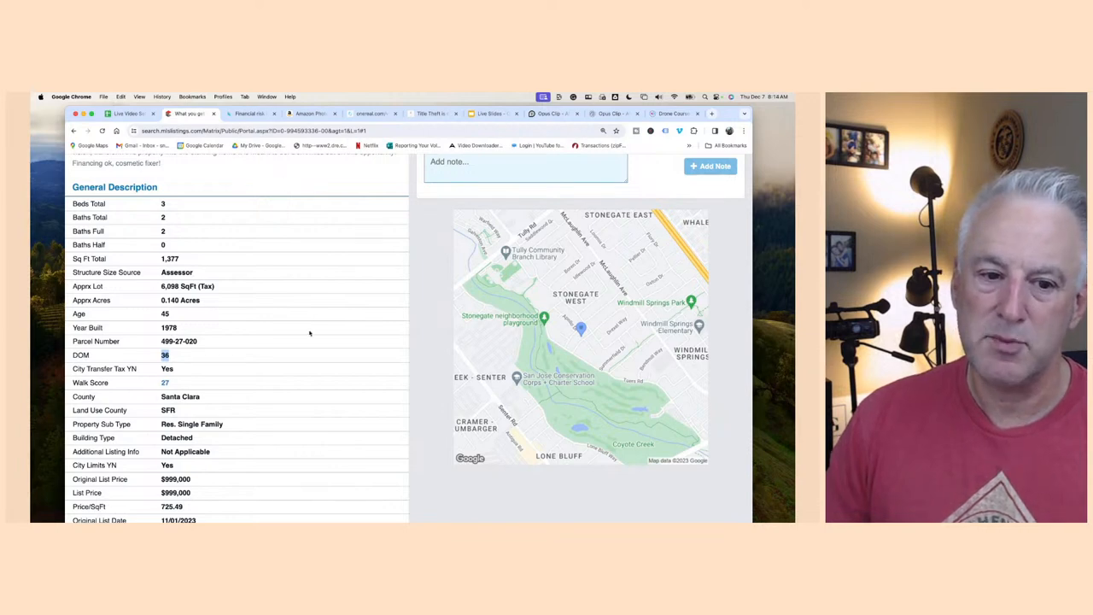
scroll(down, 3)
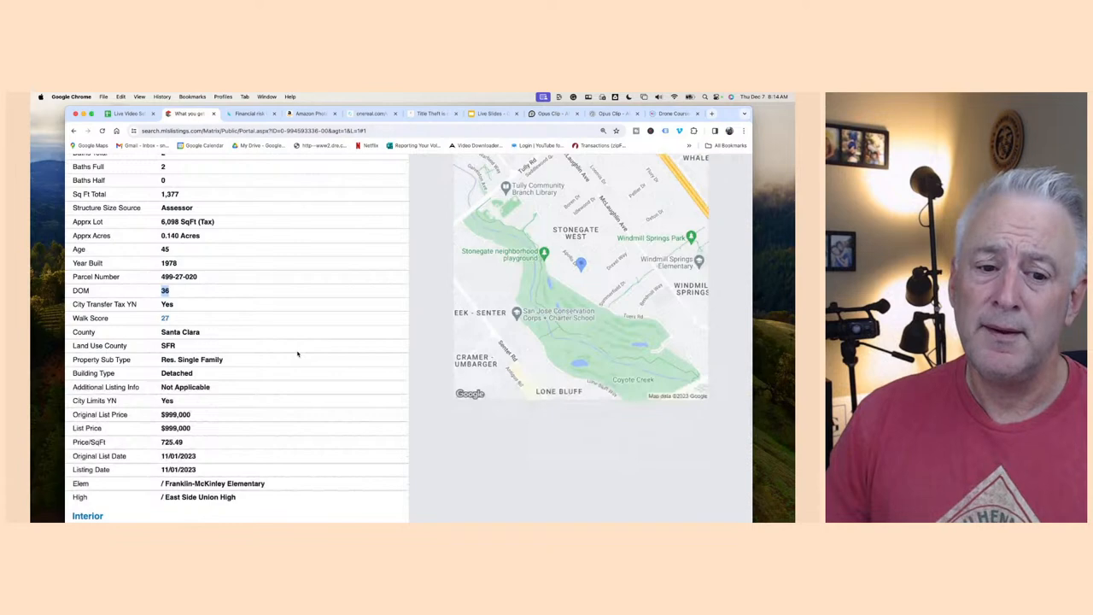
scroll(down, 3)
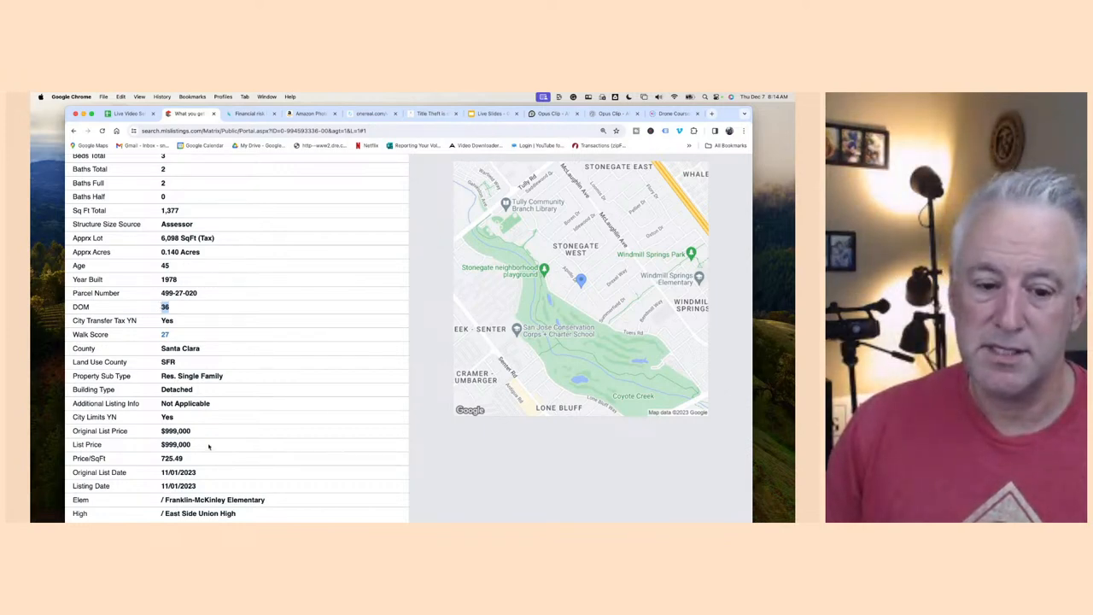
scroll(down, 3)
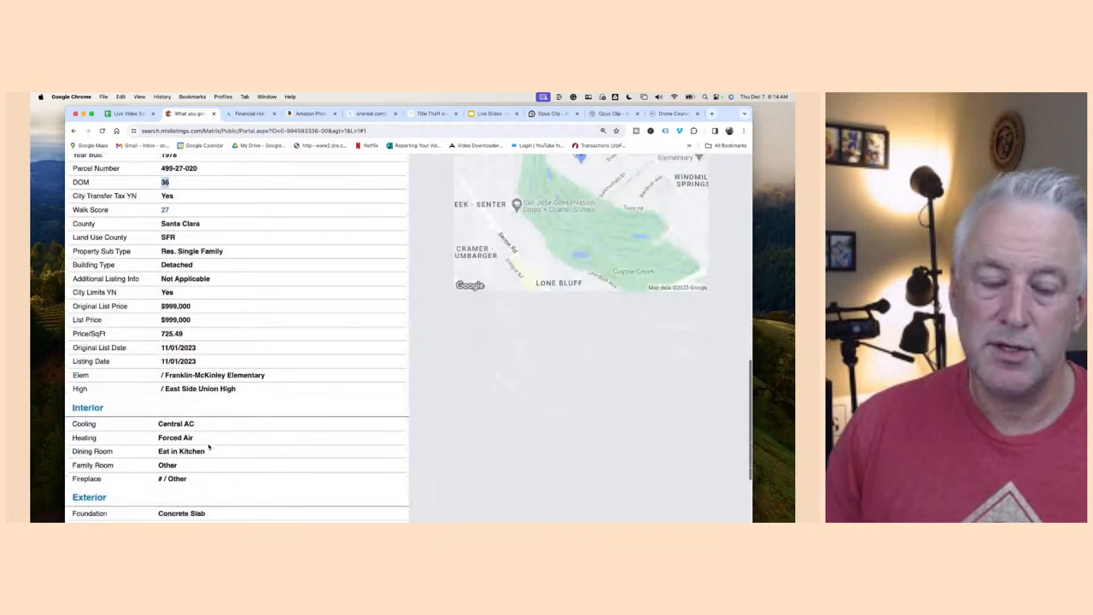
scroll(down, 3)
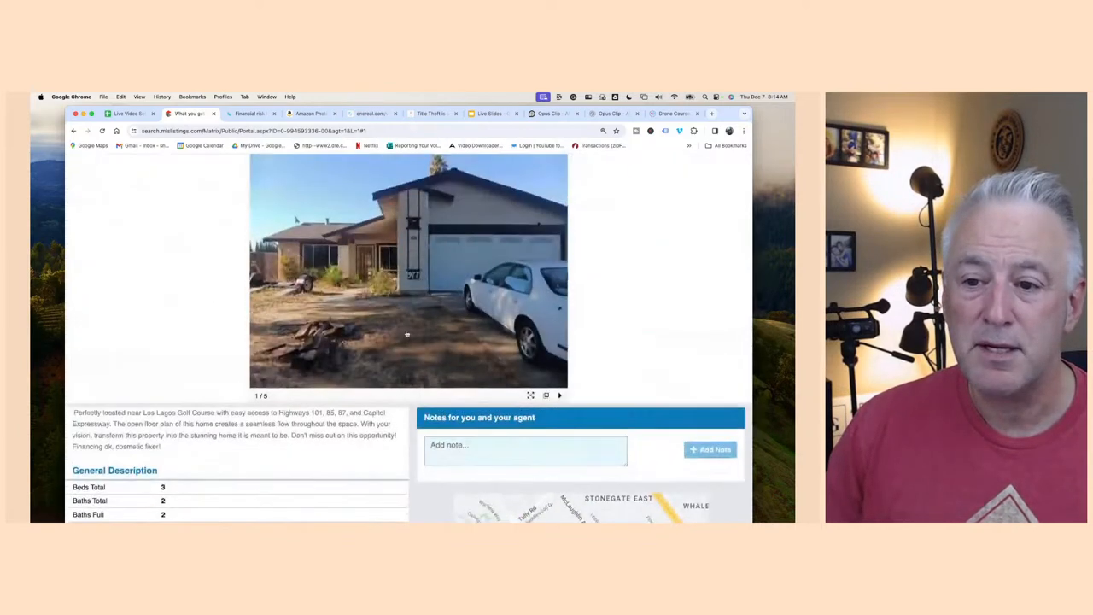
View another Cheswick Drive photo, scroll its details, then switch back to the First Tuesday article
click(560, 394)
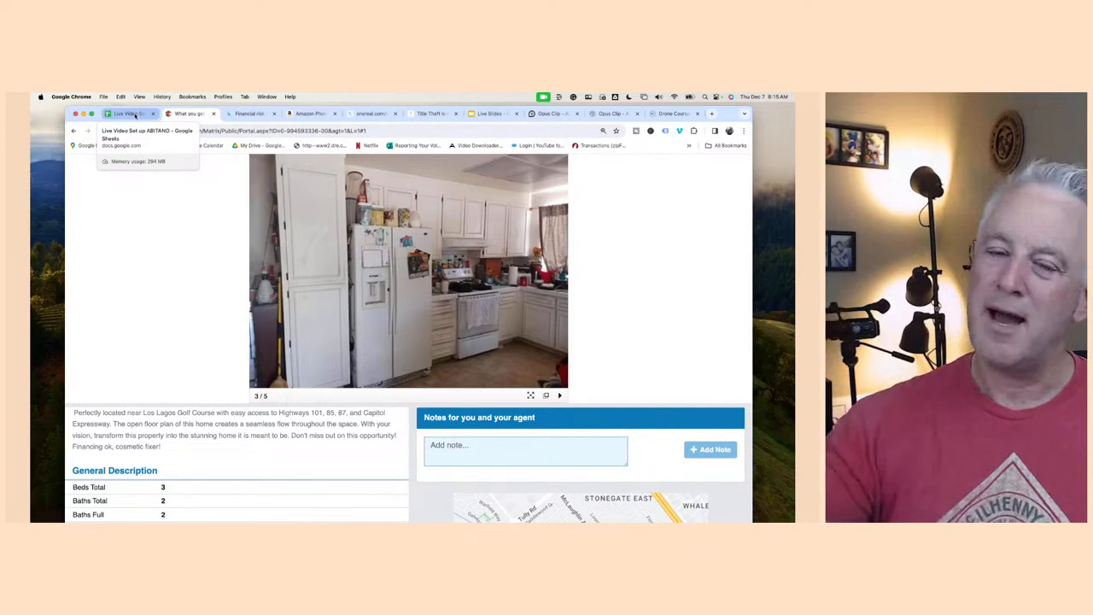
scroll(down, 3)
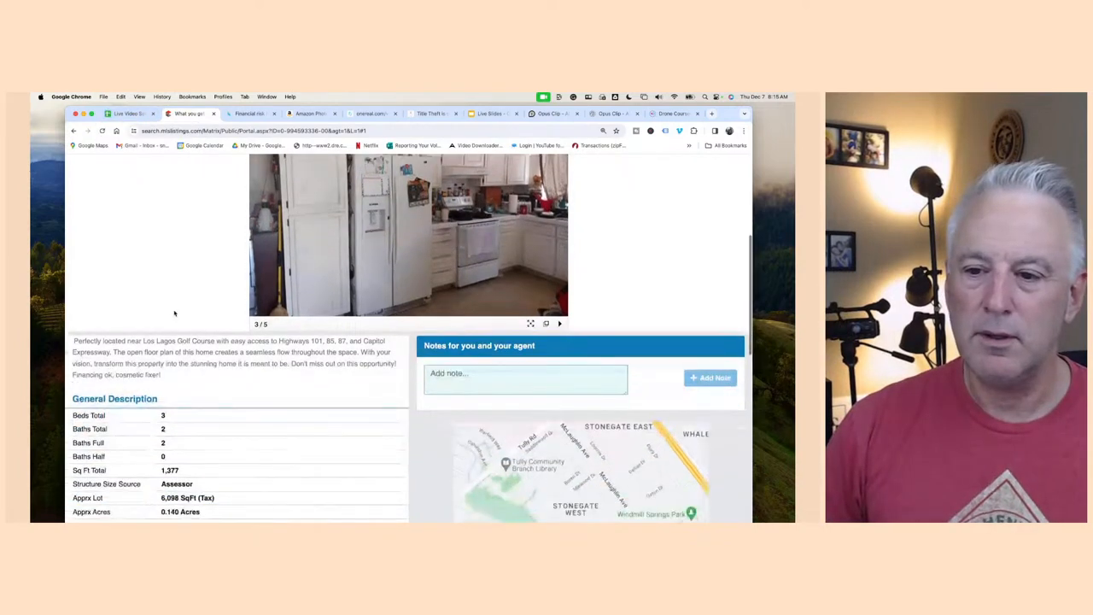
scroll(down, 3)
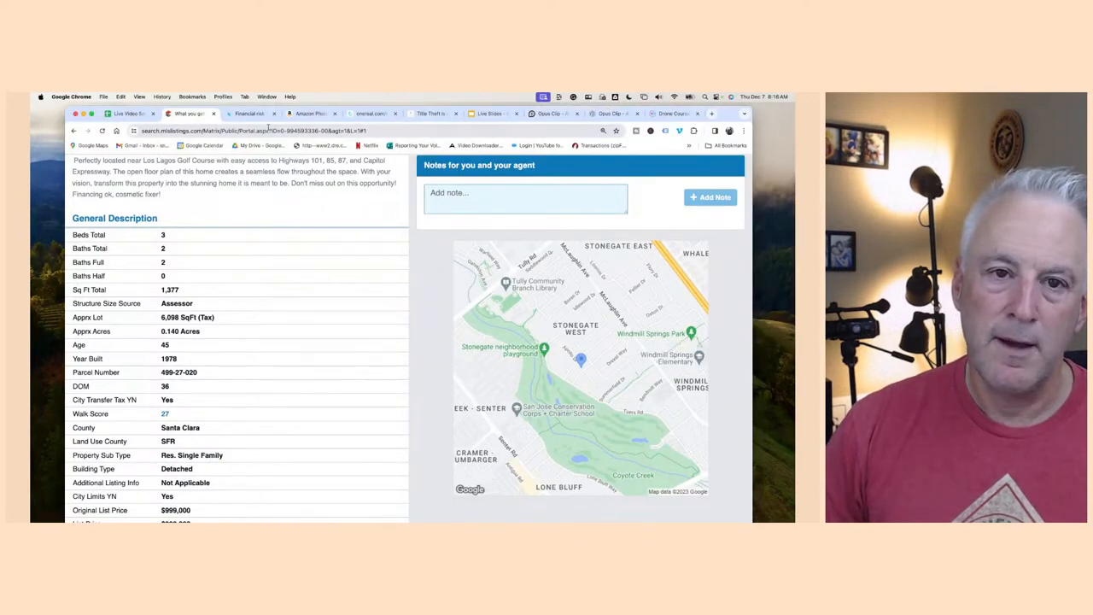
click(249, 112)
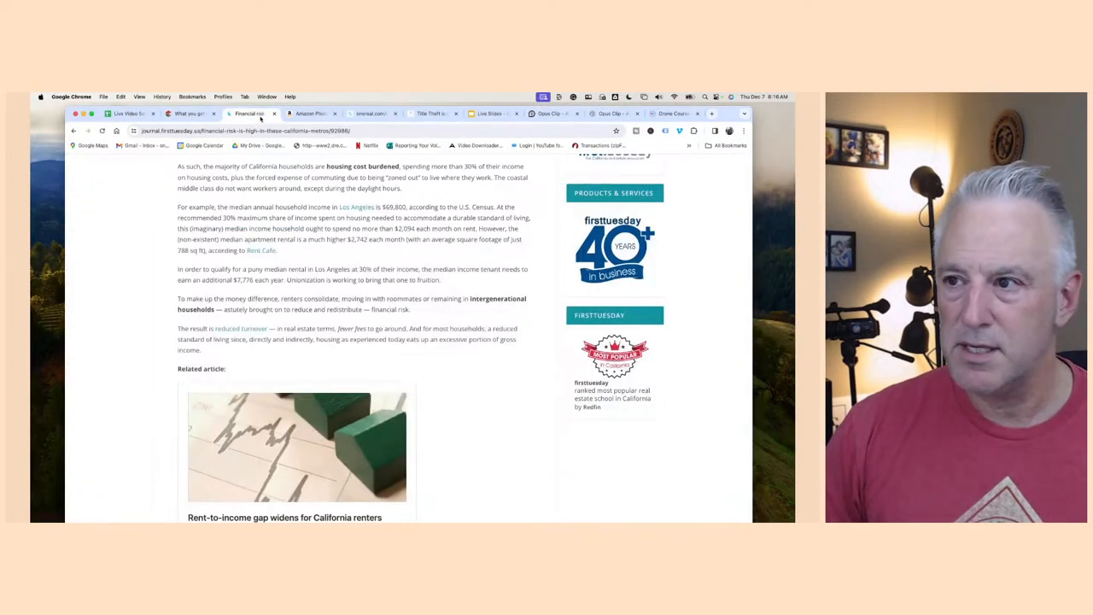
Skim the rest of the housing article and scroll the city rows of the housing inventory spreadsheet
scroll(down, 3)
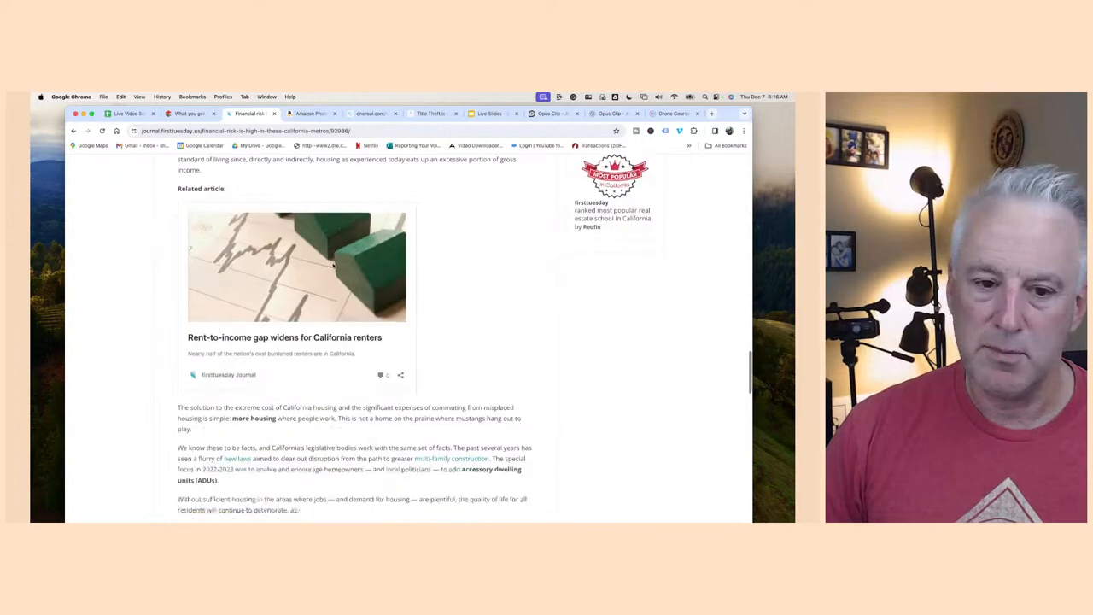
scroll(down, 3)
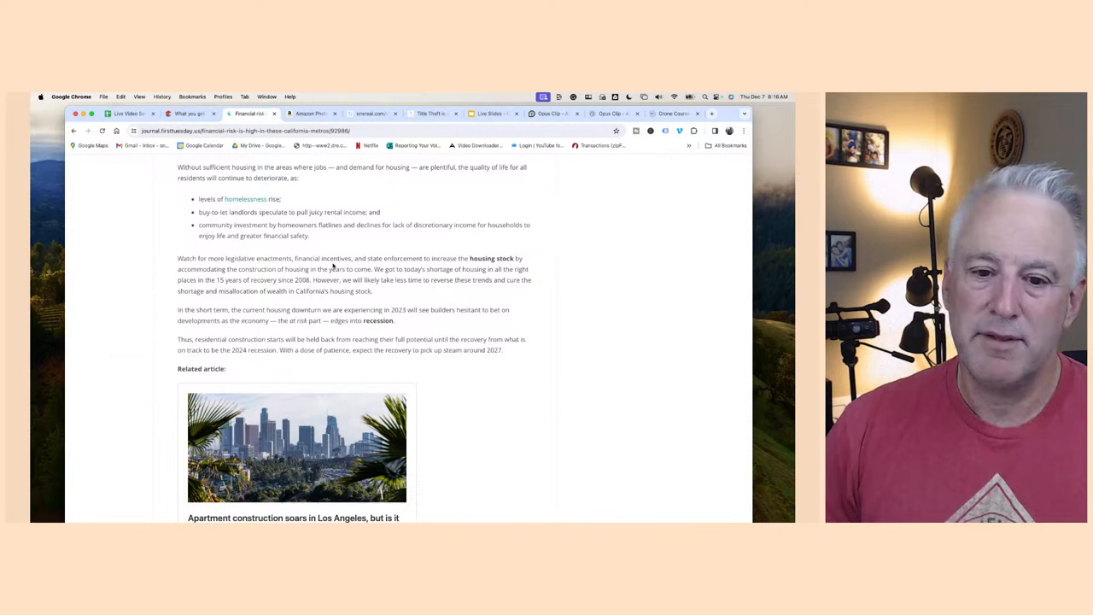
scroll(down, 3)
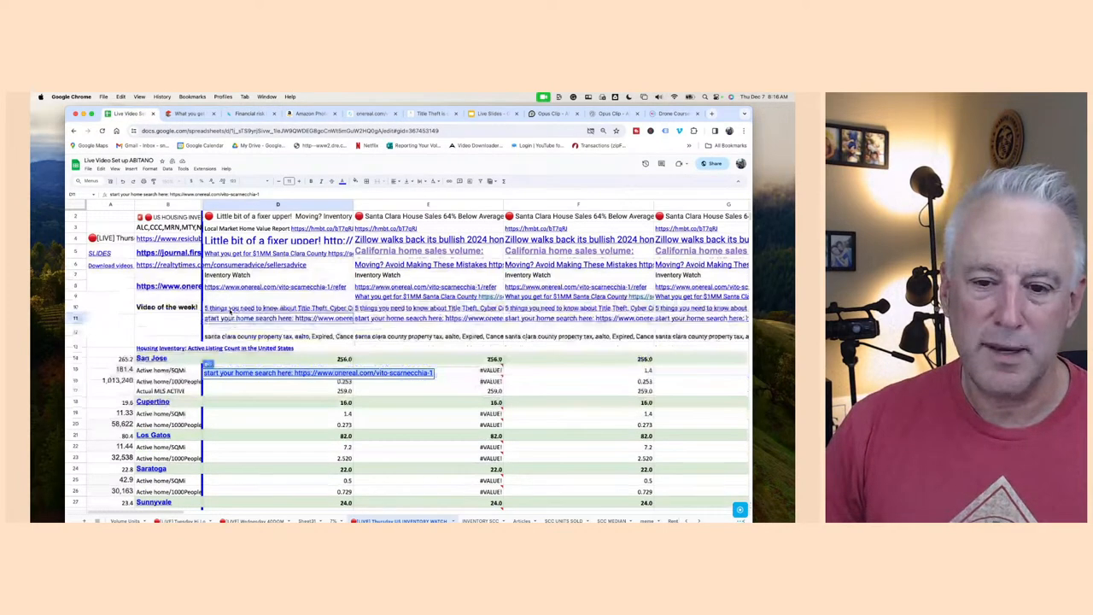
scroll(down, 3)
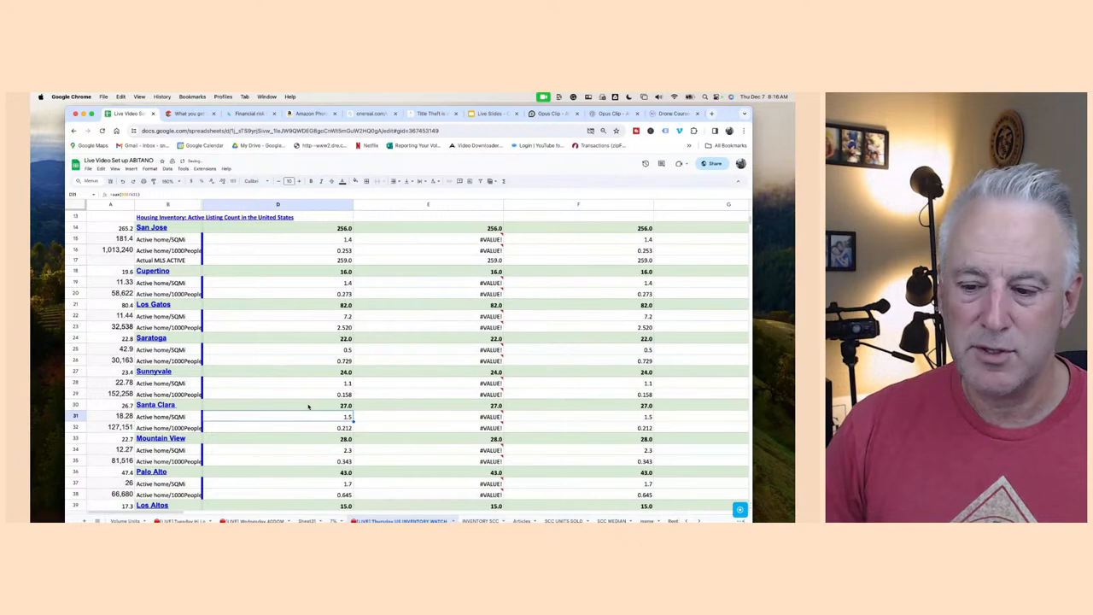